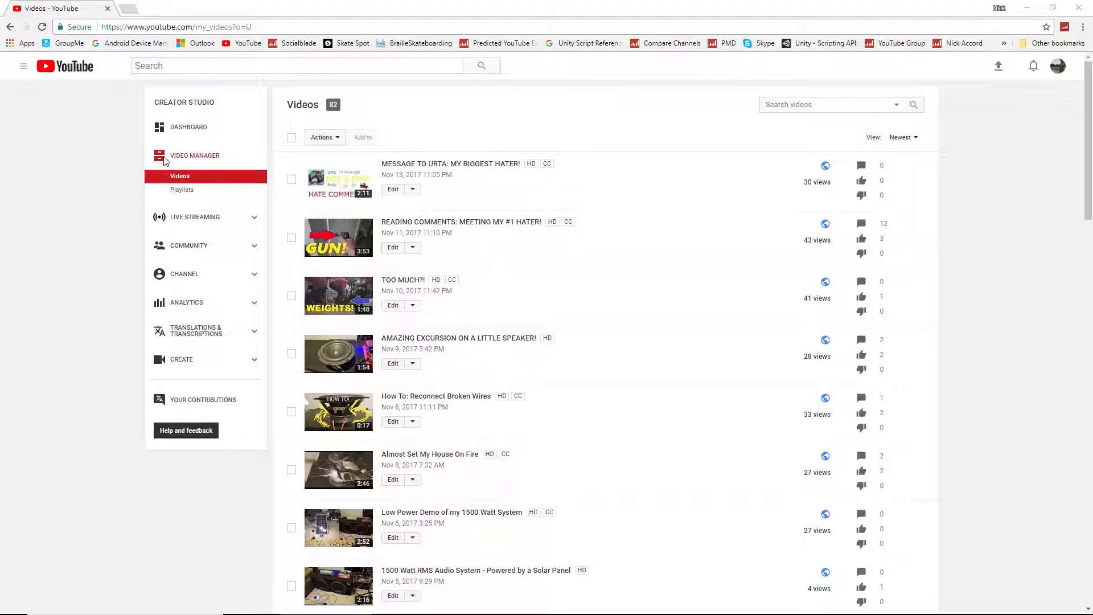
# Navigate from the channel page to Creator Studio's Audio Library of free music
pyautogui.click(23, 66)
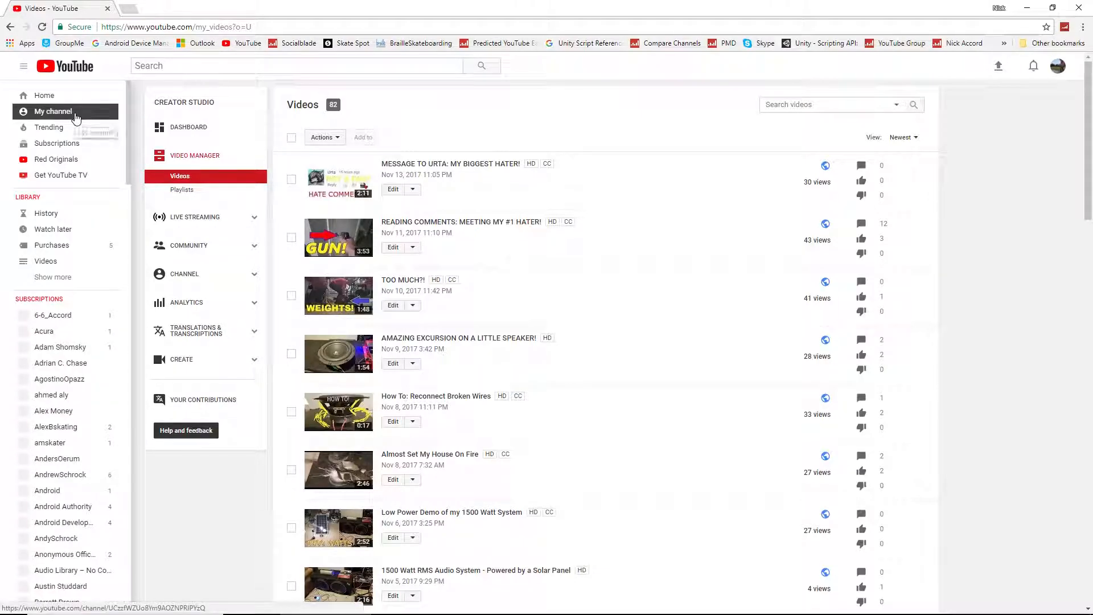
pyautogui.click(53, 110)
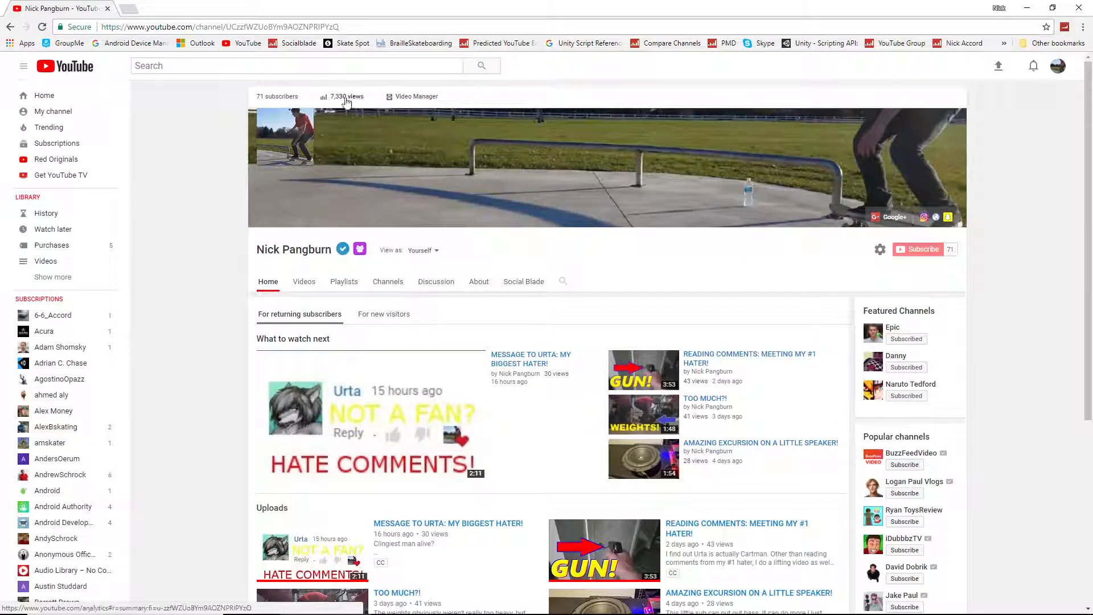
pyautogui.moveTo(403, 95)
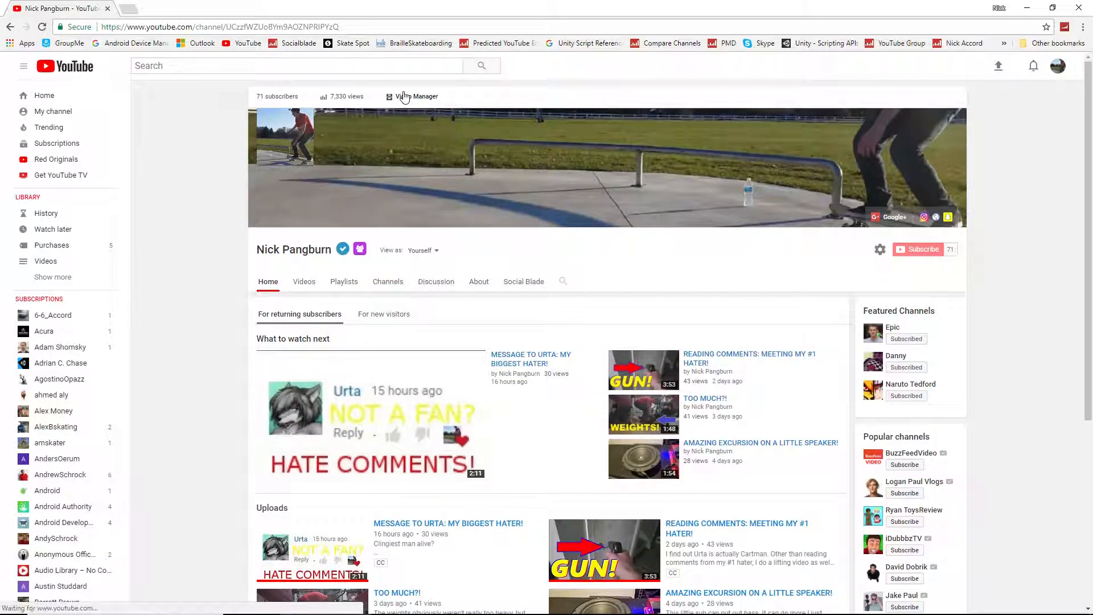
pyautogui.click(416, 96)
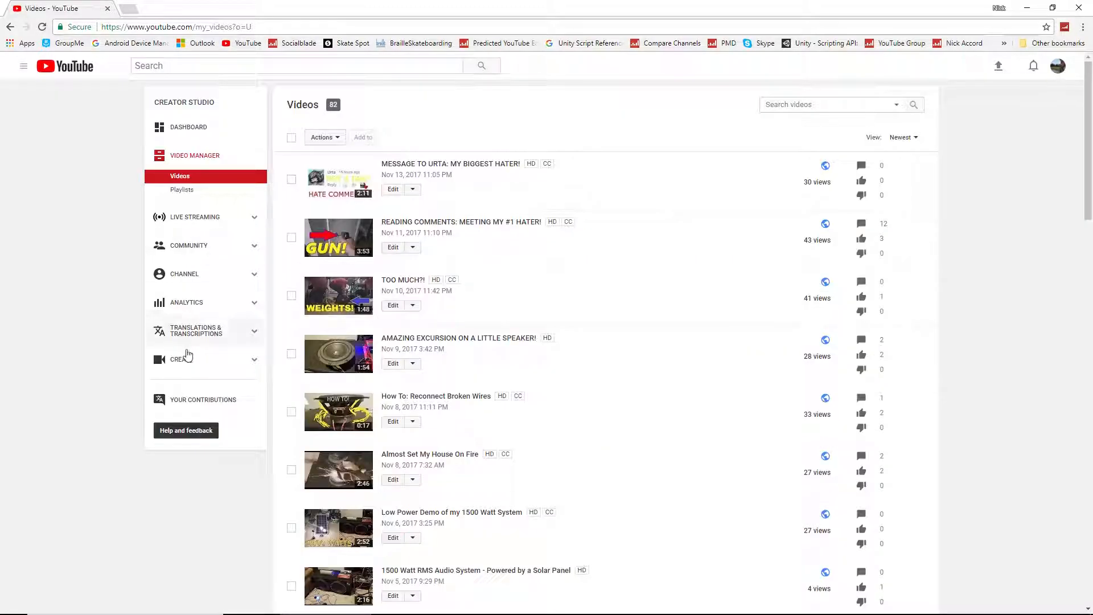
pyautogui.click(180, 358)
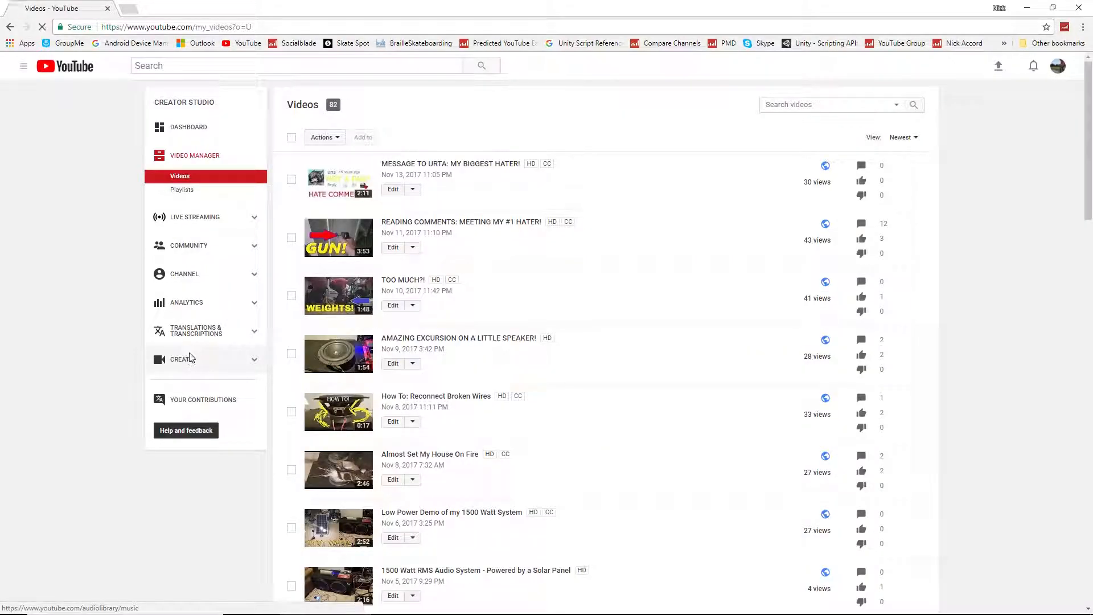
pyautogui.click(181, 359)
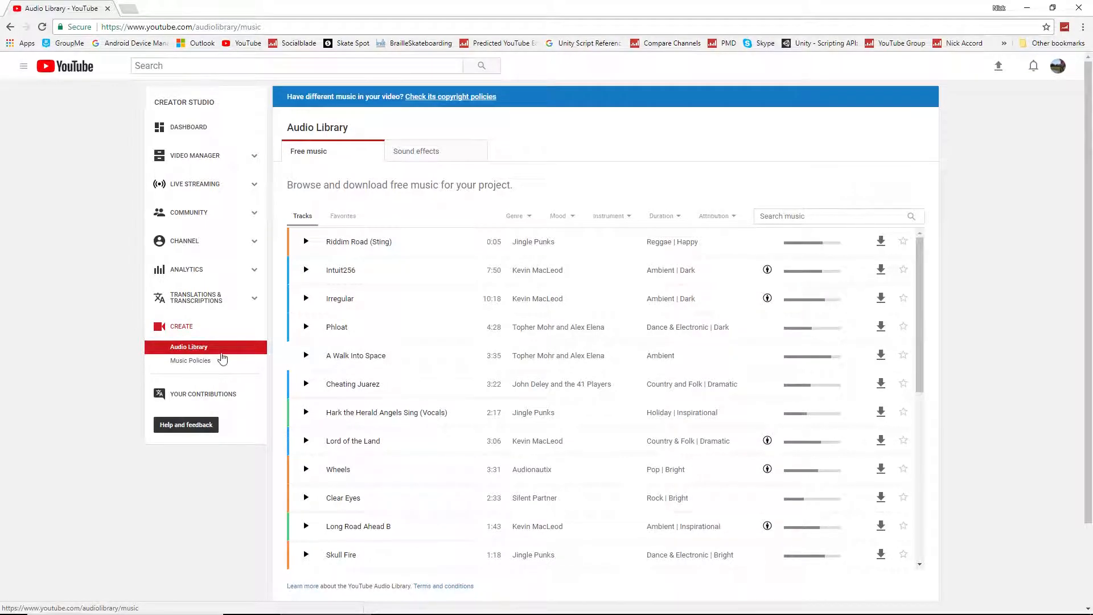
# Filter tracks to 'Attribution not required', then set the filter back to 'All licenses'
pyautogui.click(837, 215)
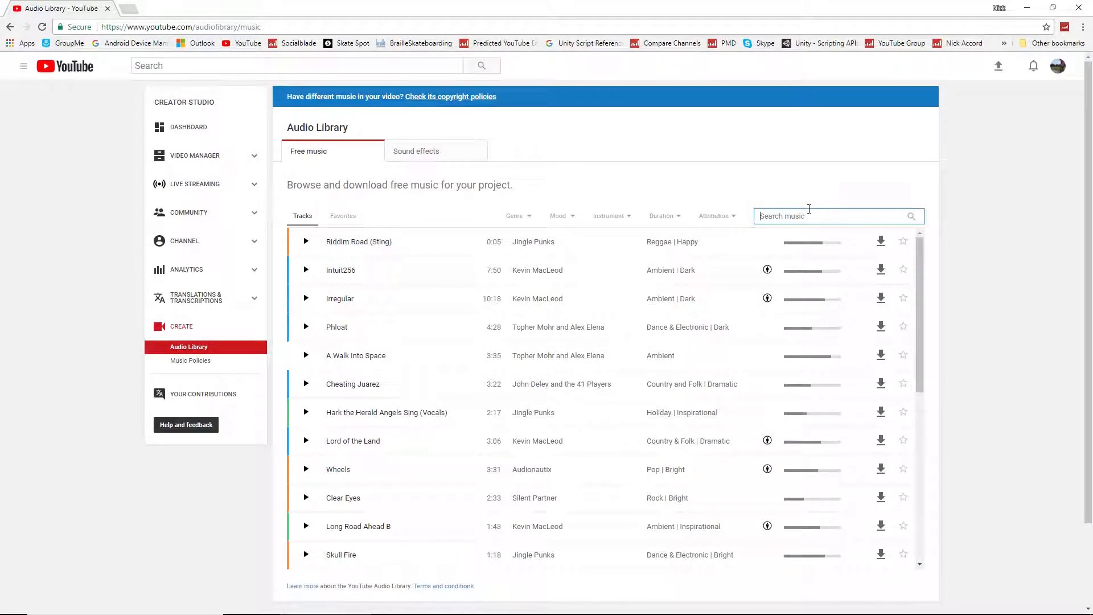
pyautogui.moveTo(706, 346)
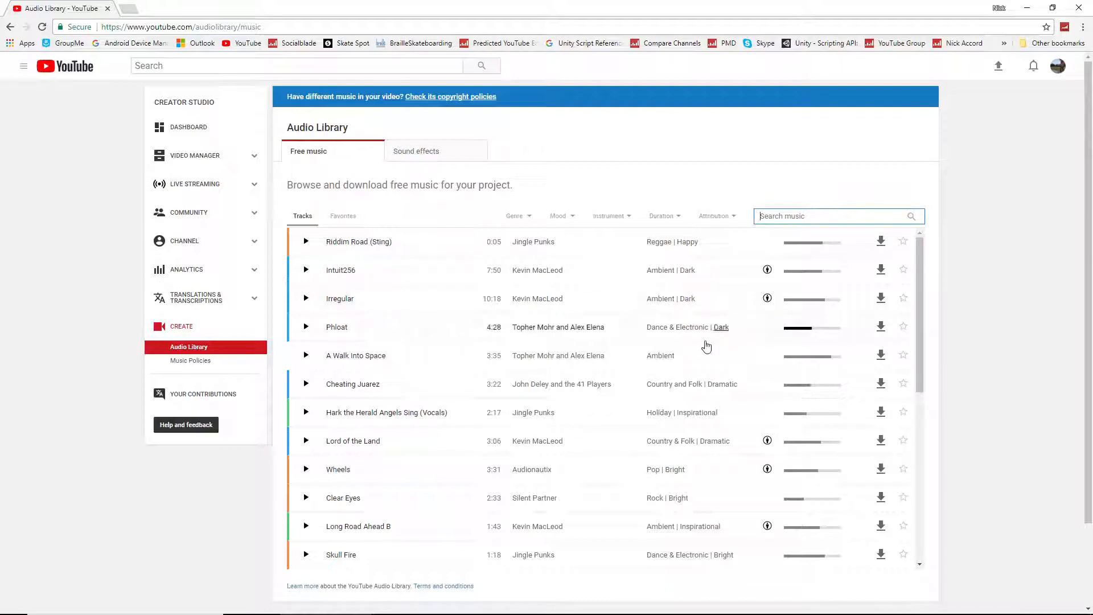
pyautogui.scroll(-3)
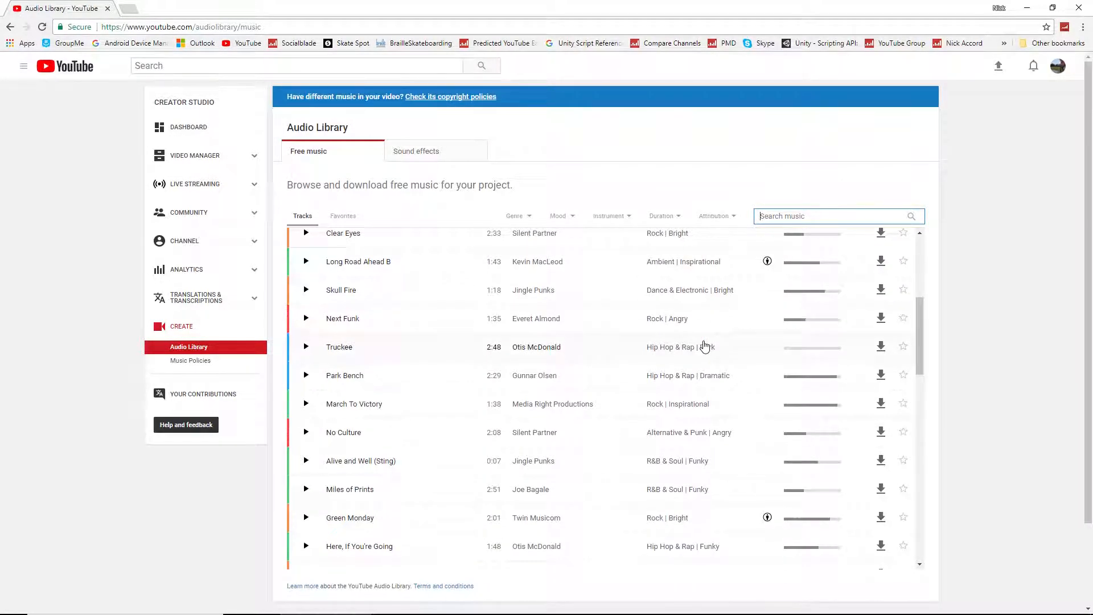
pyautogui.scroll(-3)
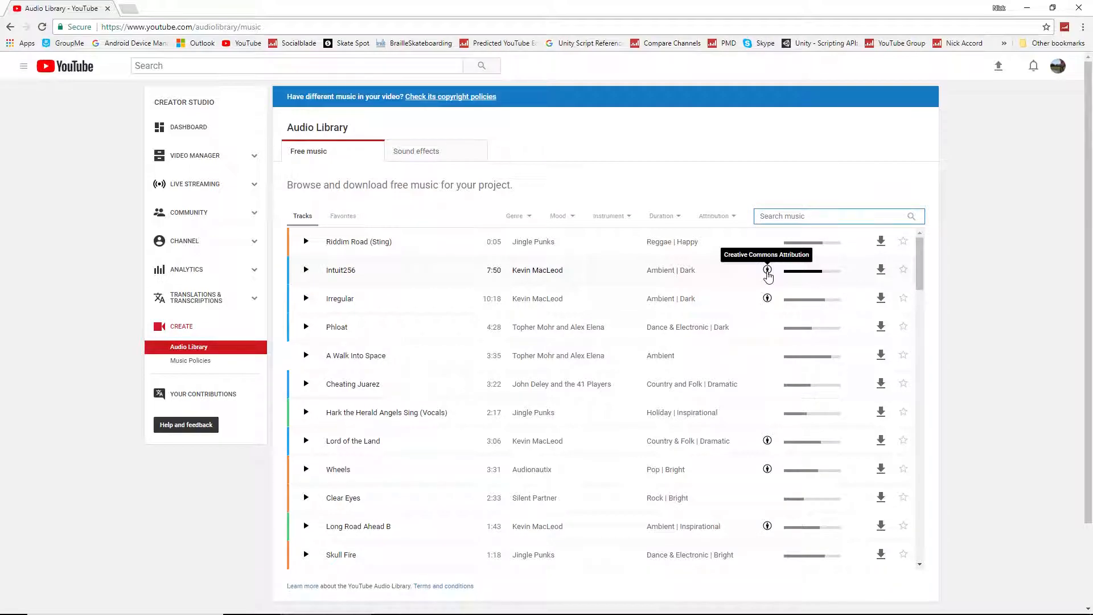
pyautogui.moveTo(716, 219)
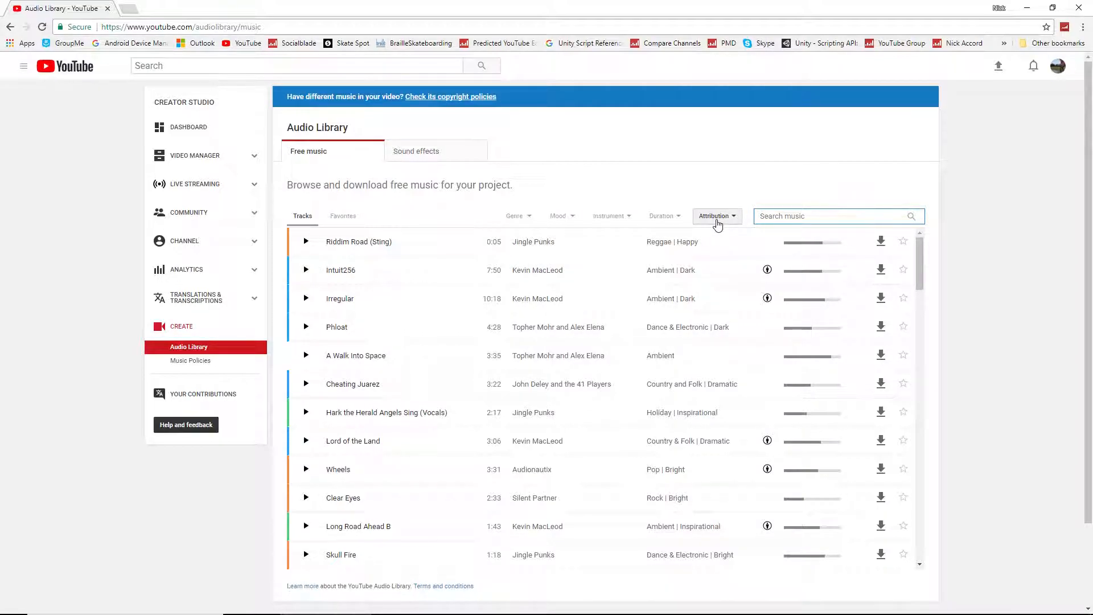
pyautogui.click(716, 215)
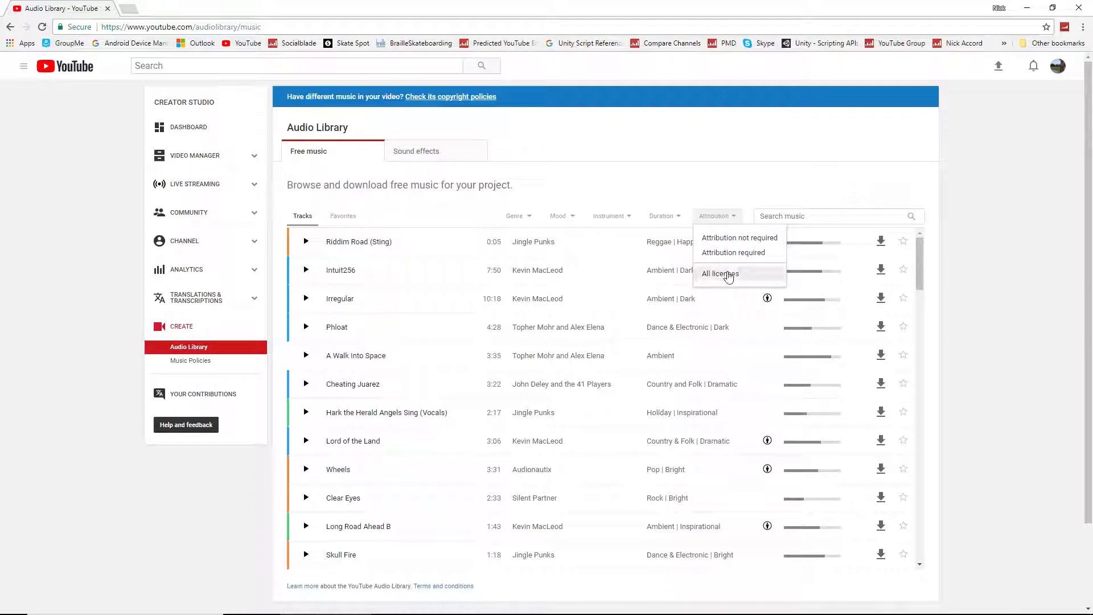
pyautogui.click(739, 238)
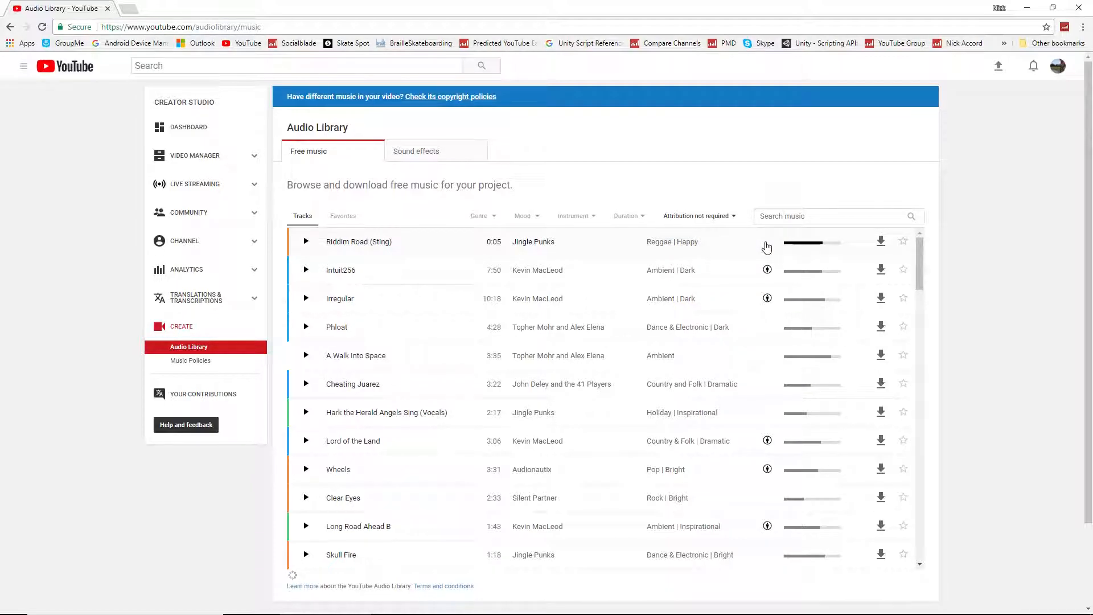
pyautogui.click(697, 216)
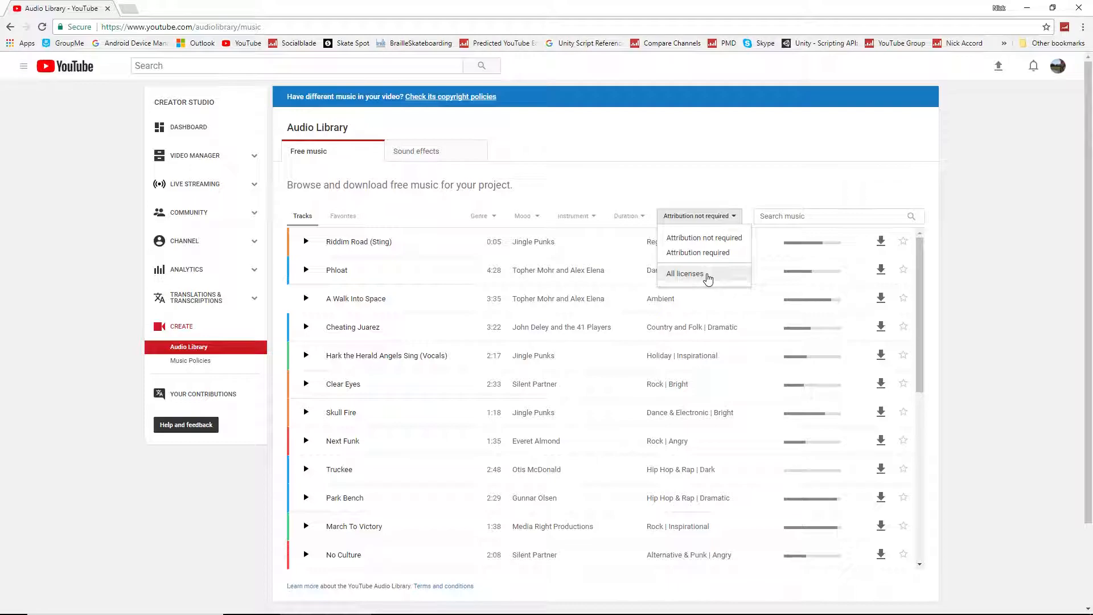
pyautogui.click(684, 272)
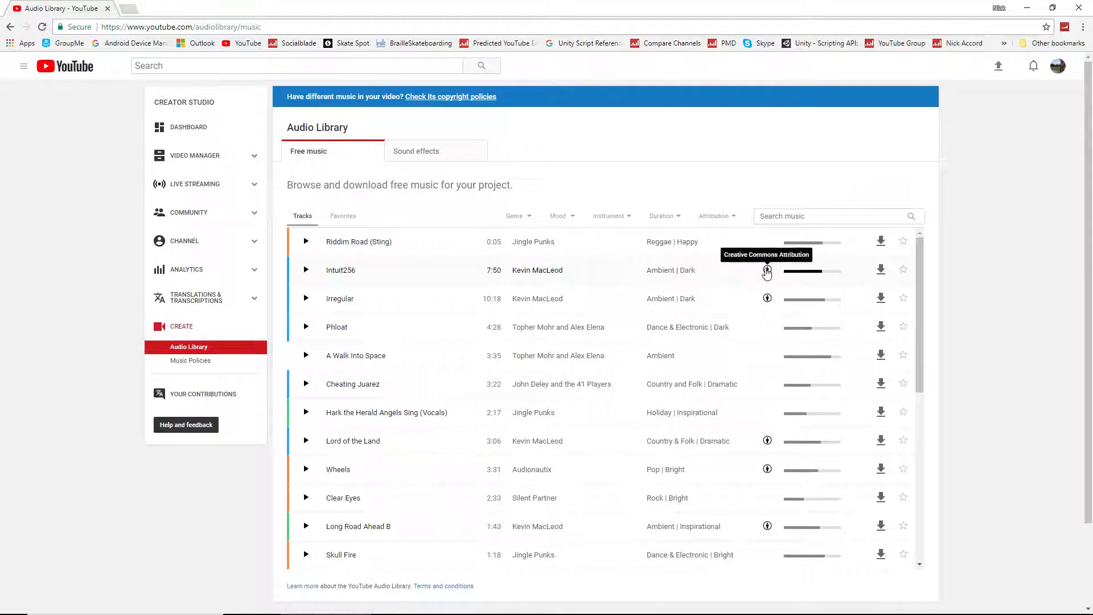
pyautogui.rightClick(501, 284)
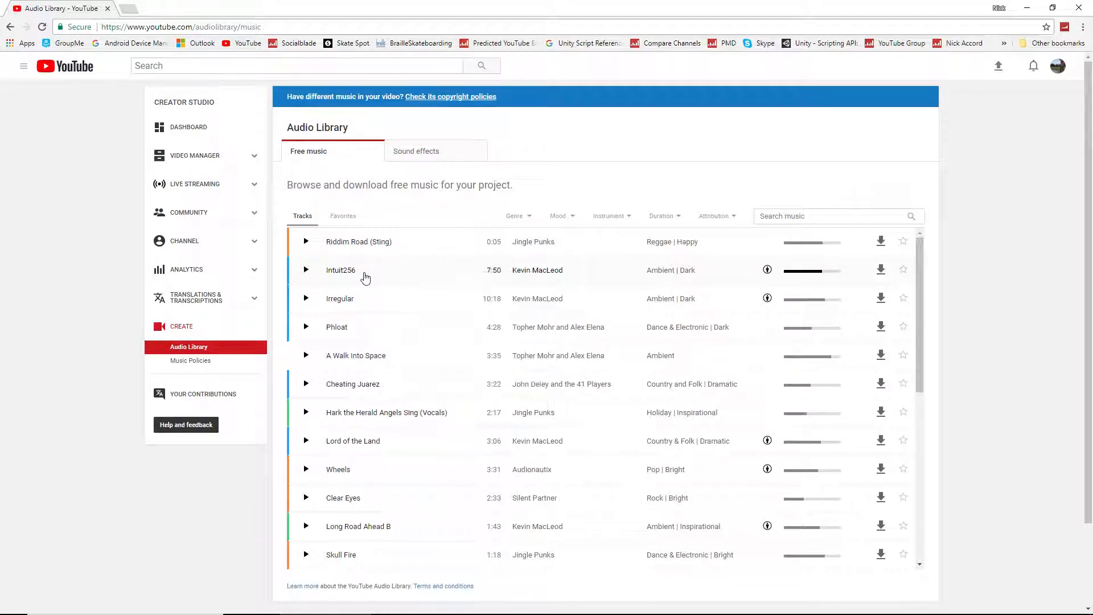
# Expand the Intuit256 track by Kevin MacLeod to show its Creative Commons attribution text
pyautogui.click(767, 269)
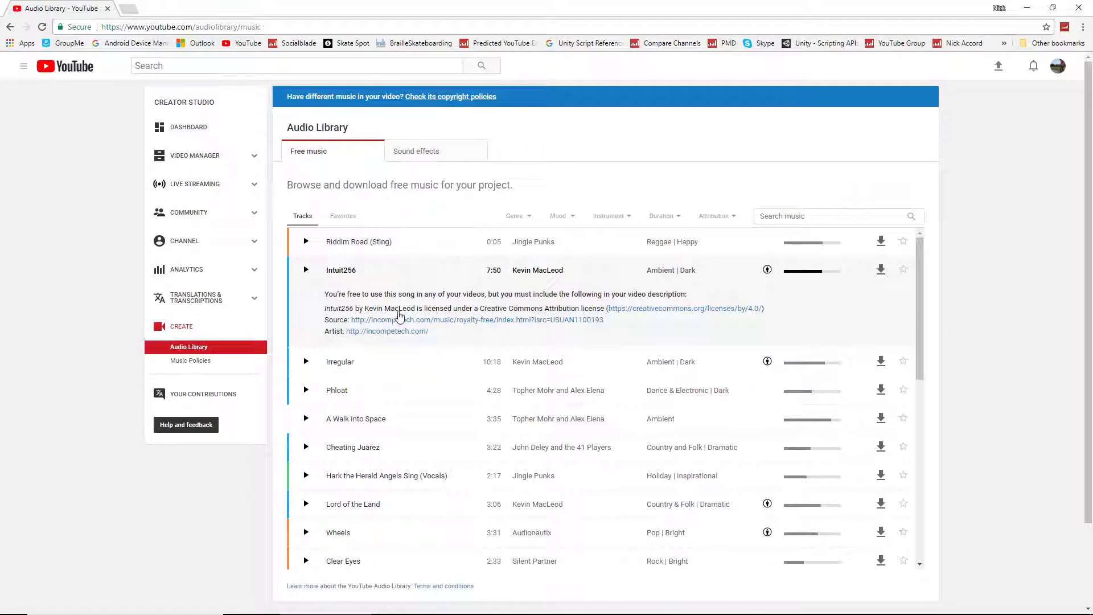
pyautogui.moveTo(608, 312)
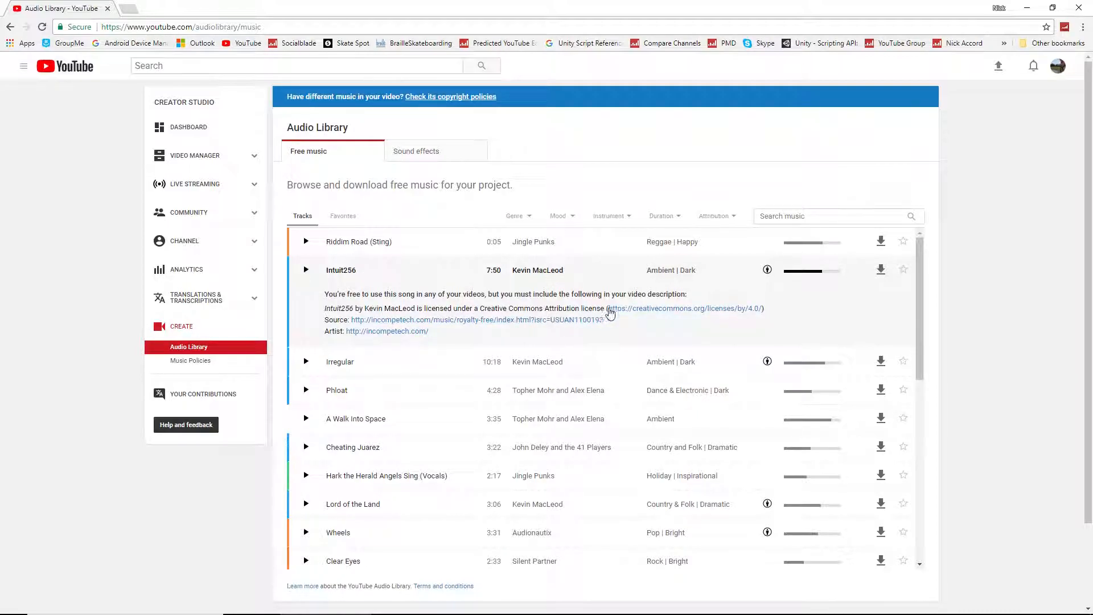
pyautogui.moveTo(543, 318)
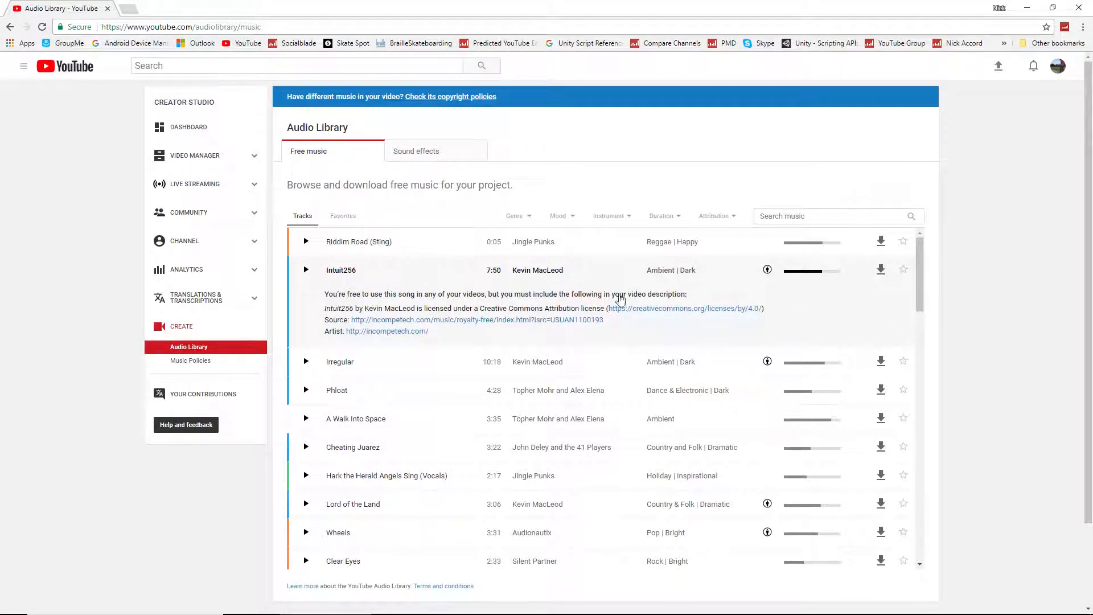
# Set the Genre filter to Hip Hop & Rap and the Mood filter to Bright
pyautogui.click(516, 215)
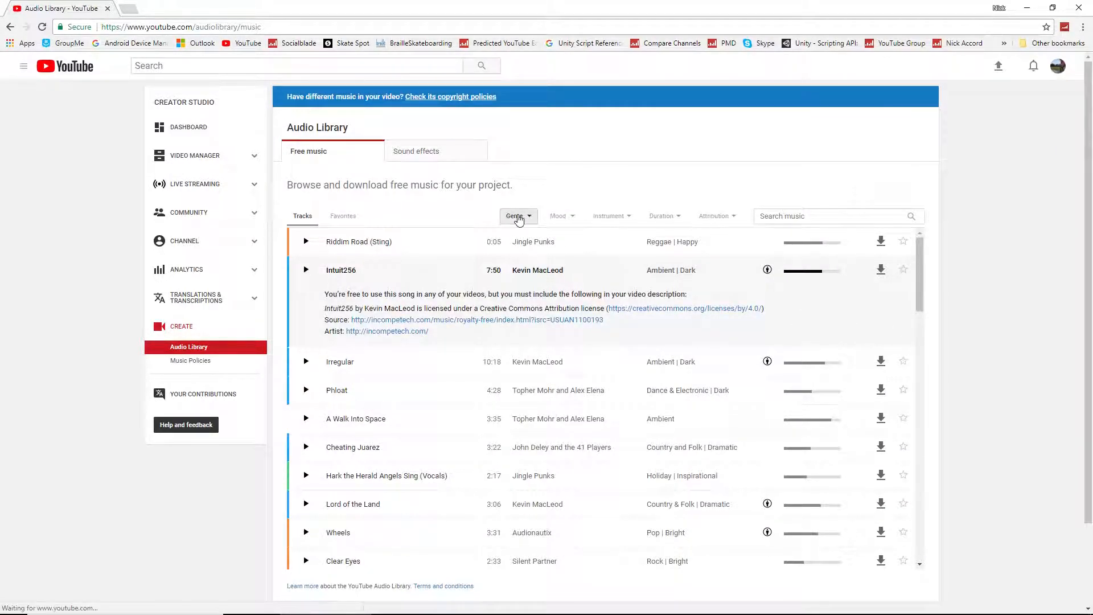
pyautogui.click(516, 216)
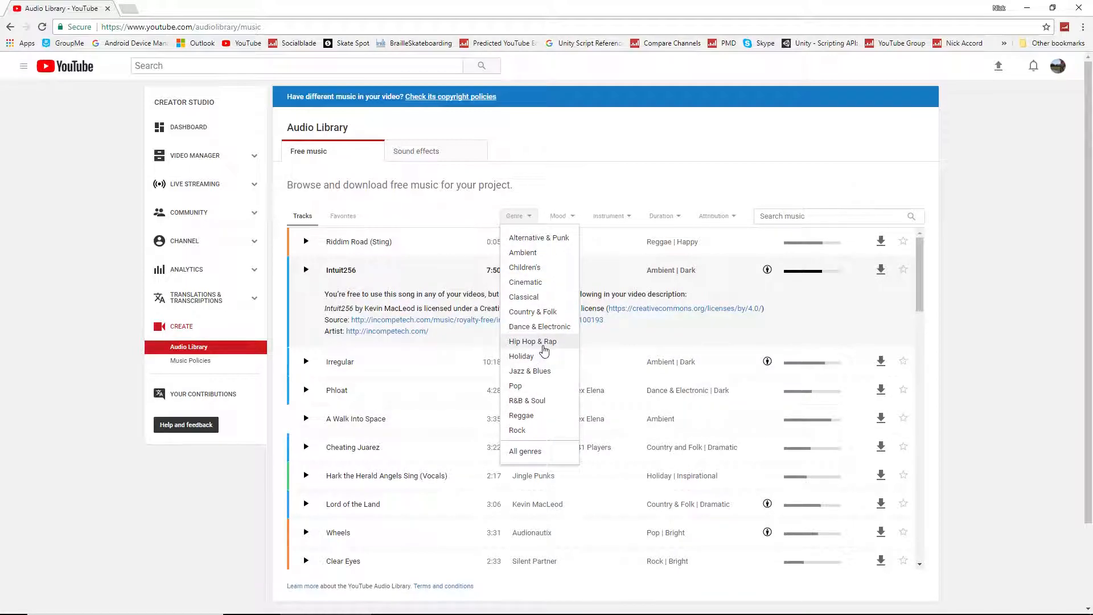
pyautogui.click(532, 341)
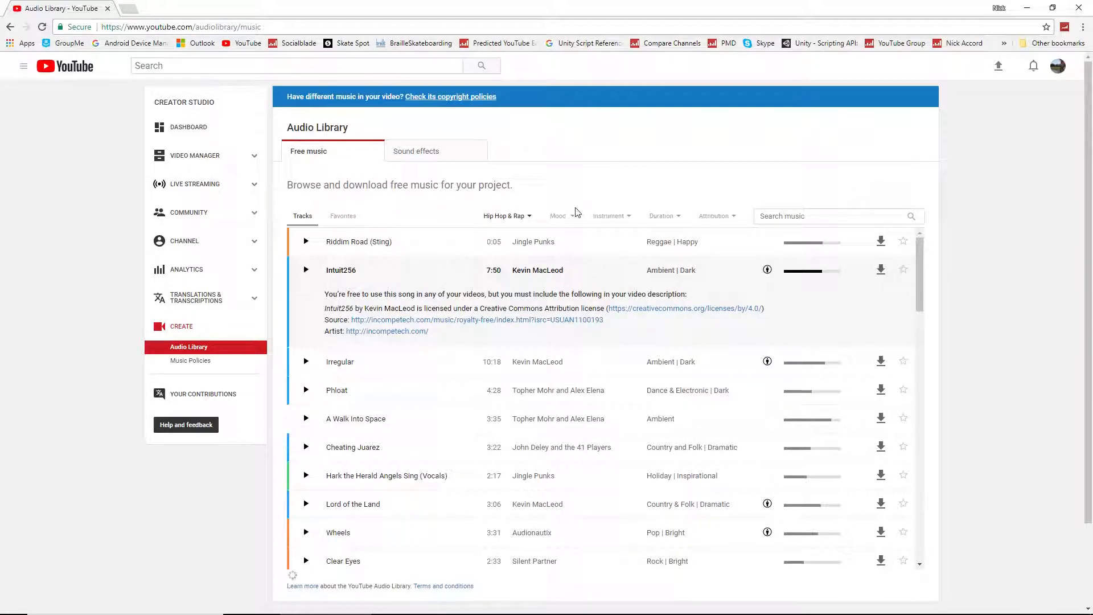
pyautogui.click(562, 215)
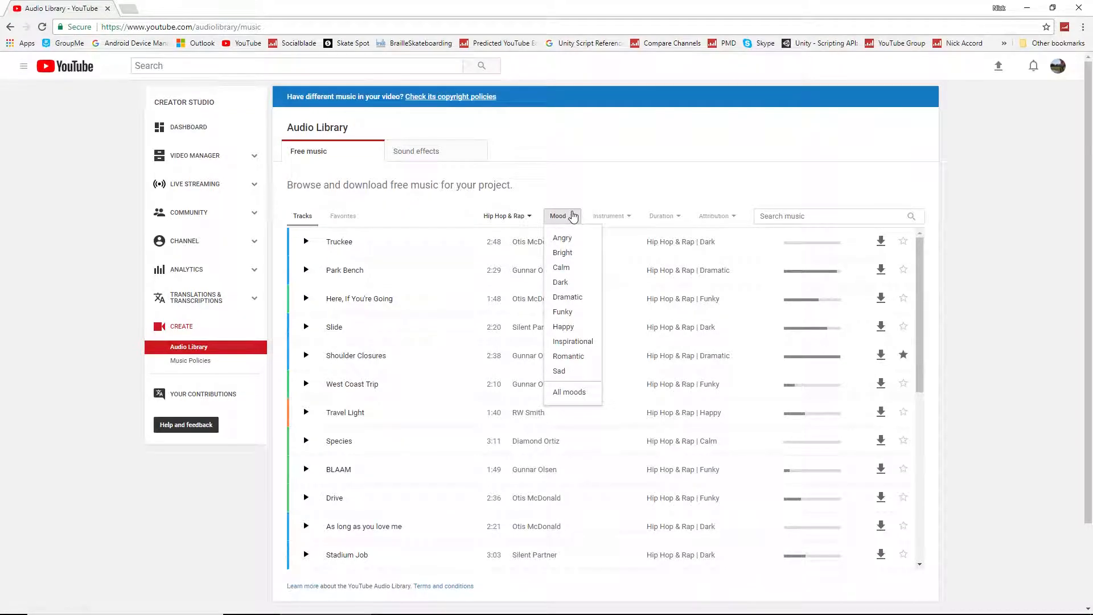
pyautogui.moveTo(562, 253)
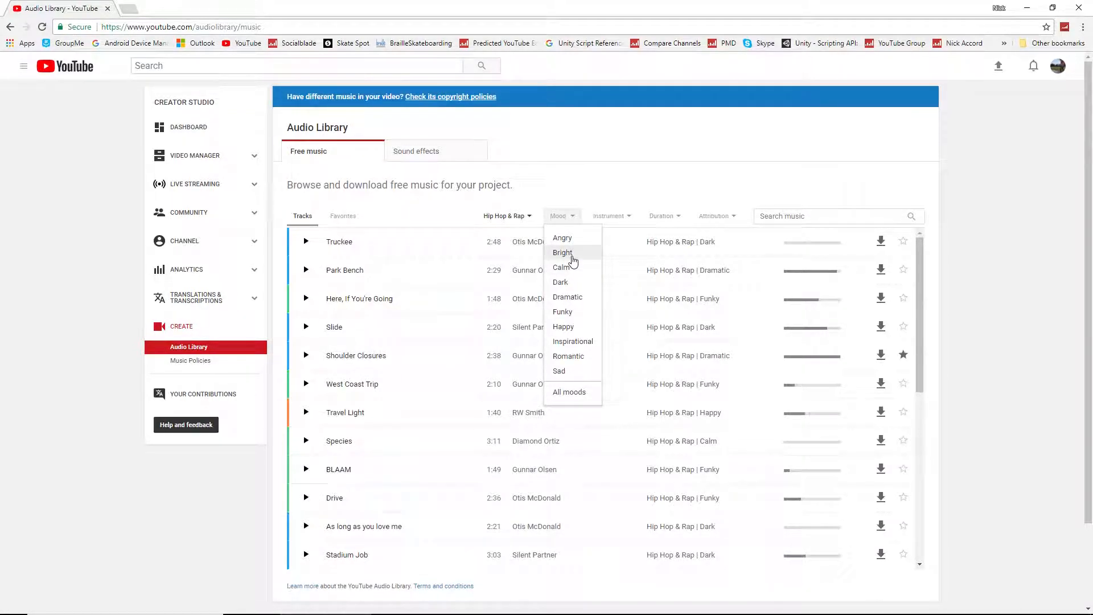
pyautogui.click(562, 253)
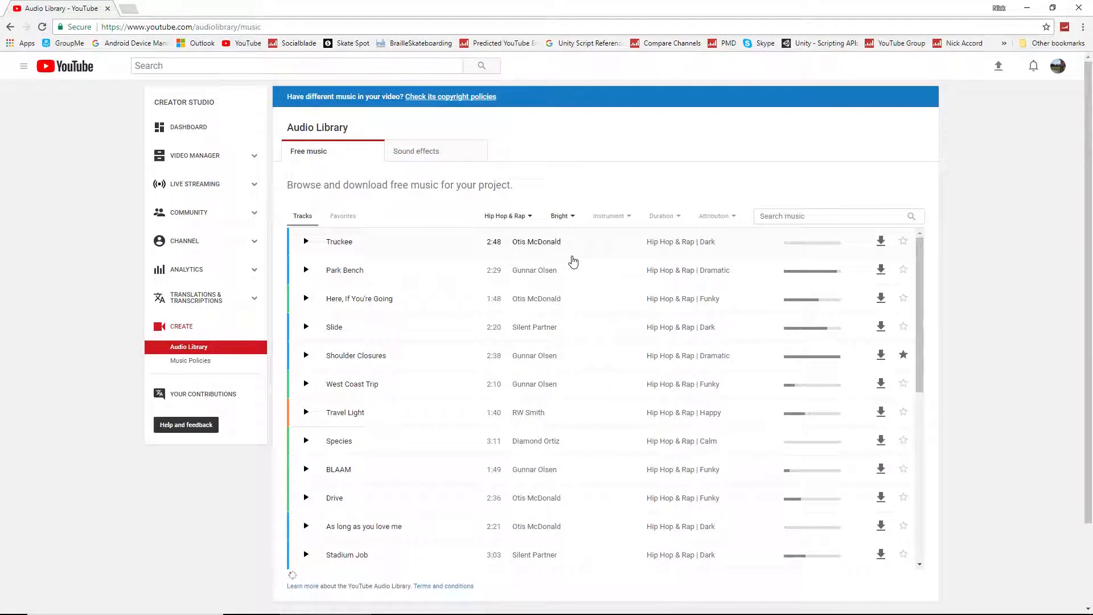
pyautogui.click(561, 215)
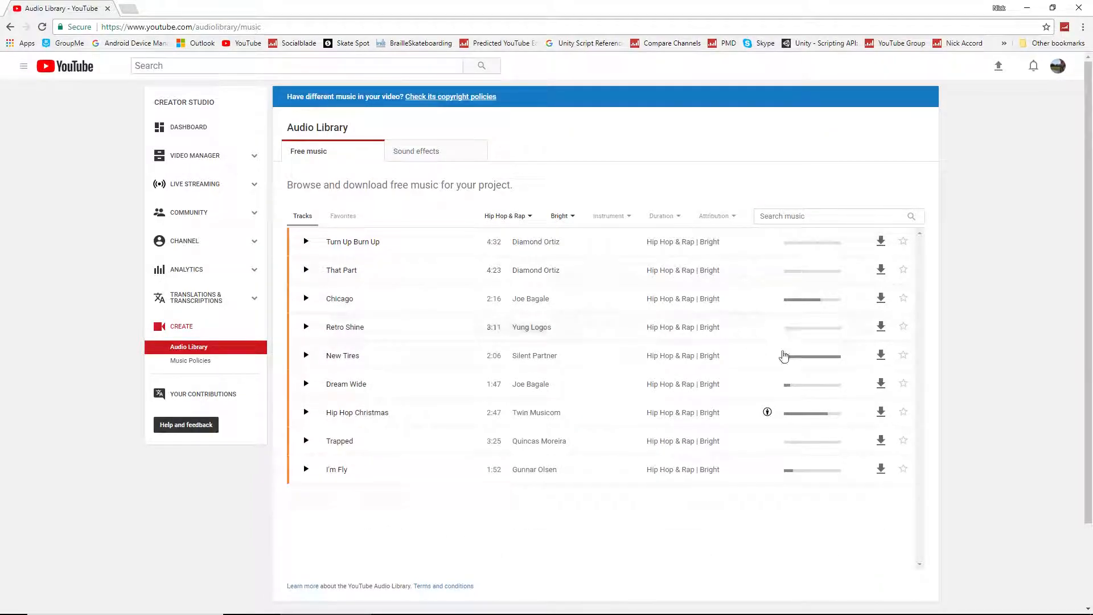
pyautogui.moveTo(840, 249)
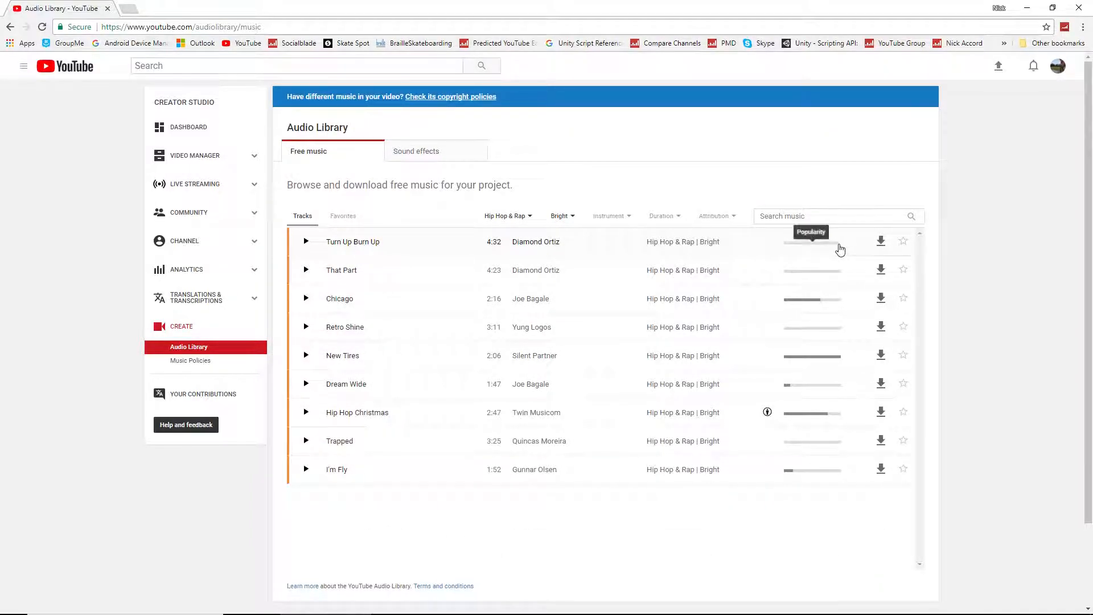
pyautogui.moveTo(793, 362)
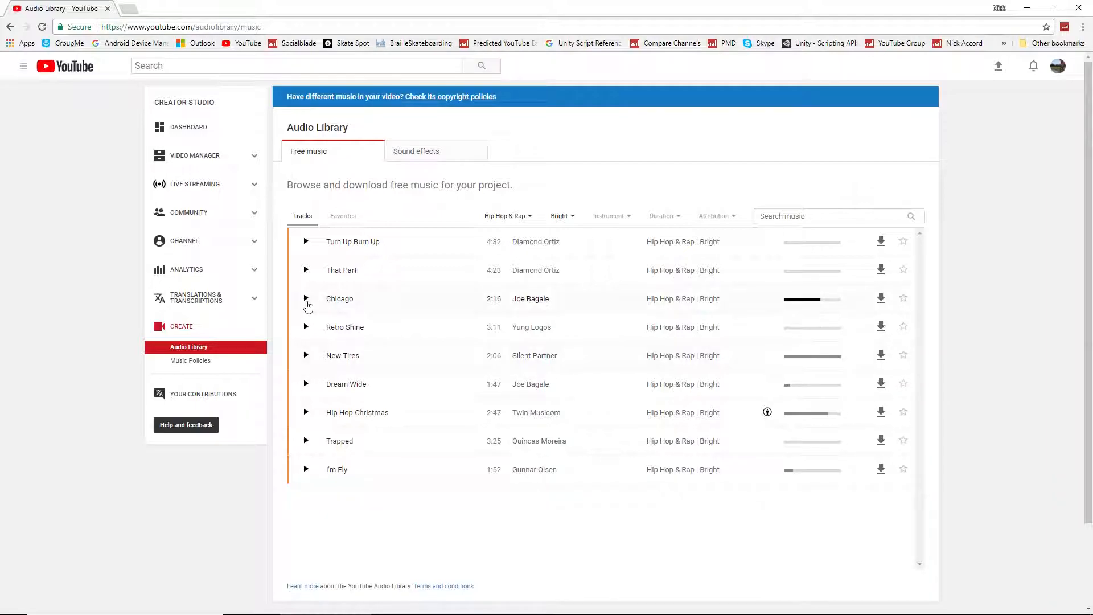
# Play the Chicago track by Joe Bagale, note it's free for any video, then pause it
pyautogui.click(305, 298)
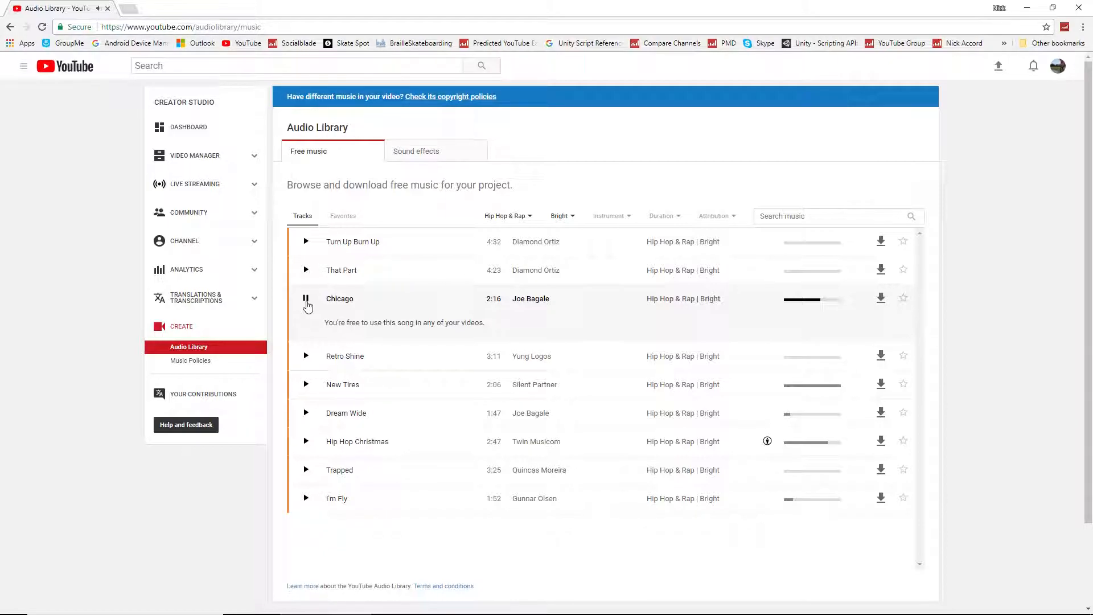
pyautogui.click(305, 298)
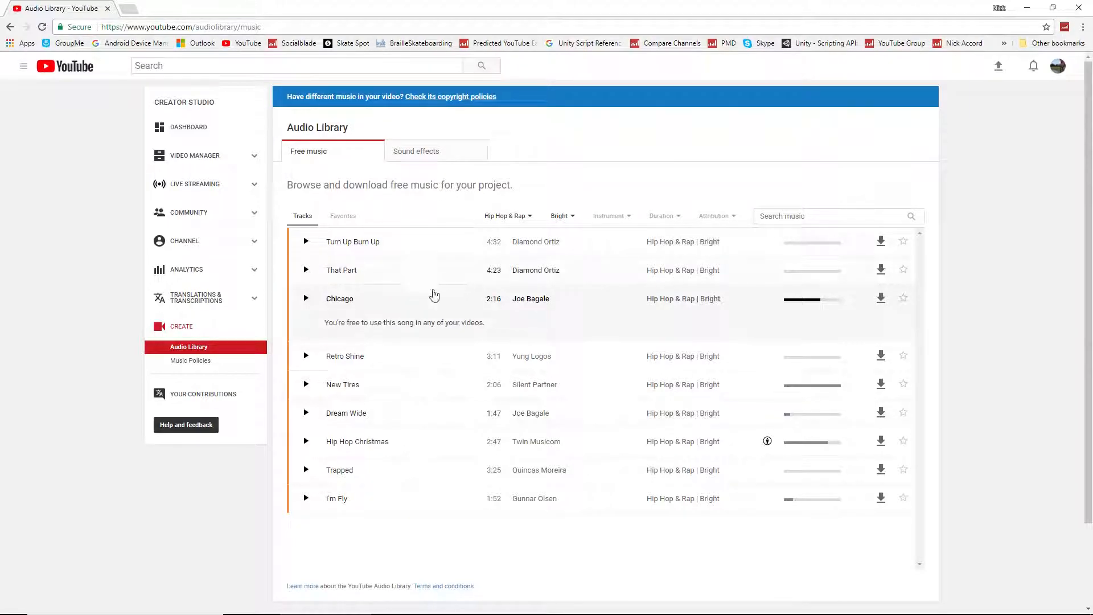
pyautogui.moveTo(390, 258)
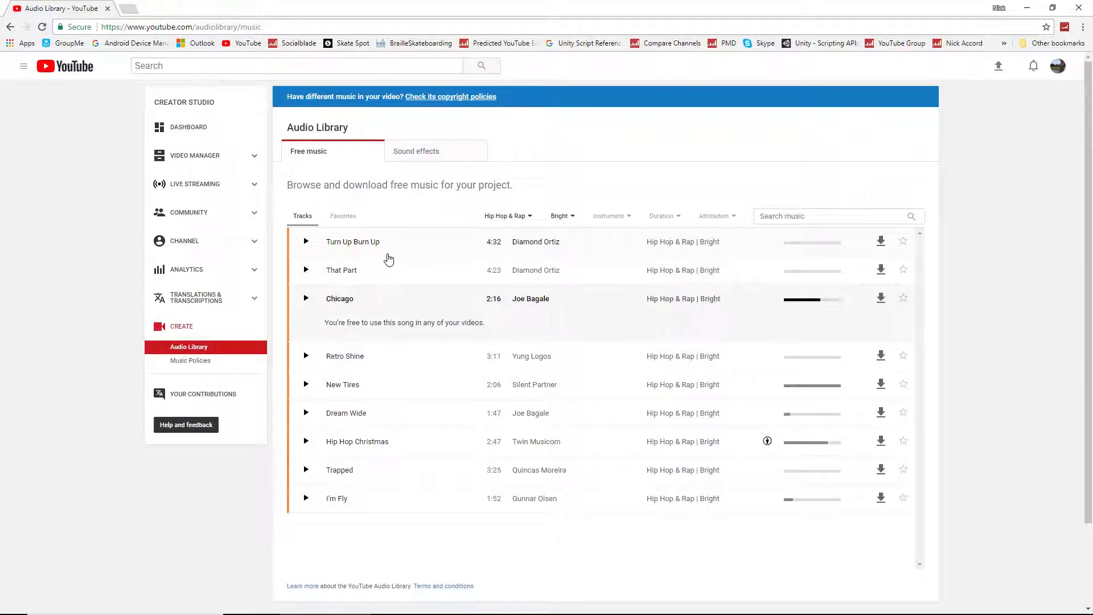
pyautogui.moveTo(305, 66)
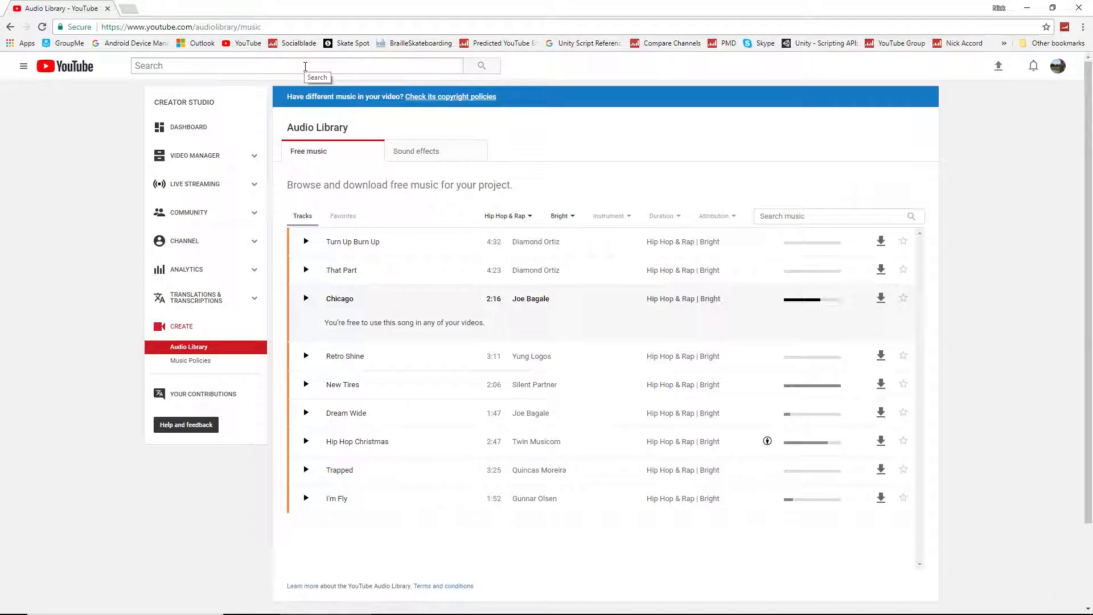
# Search YouTube for 'copyright free music' using the search suggestion
pyautogui.write('Cop')
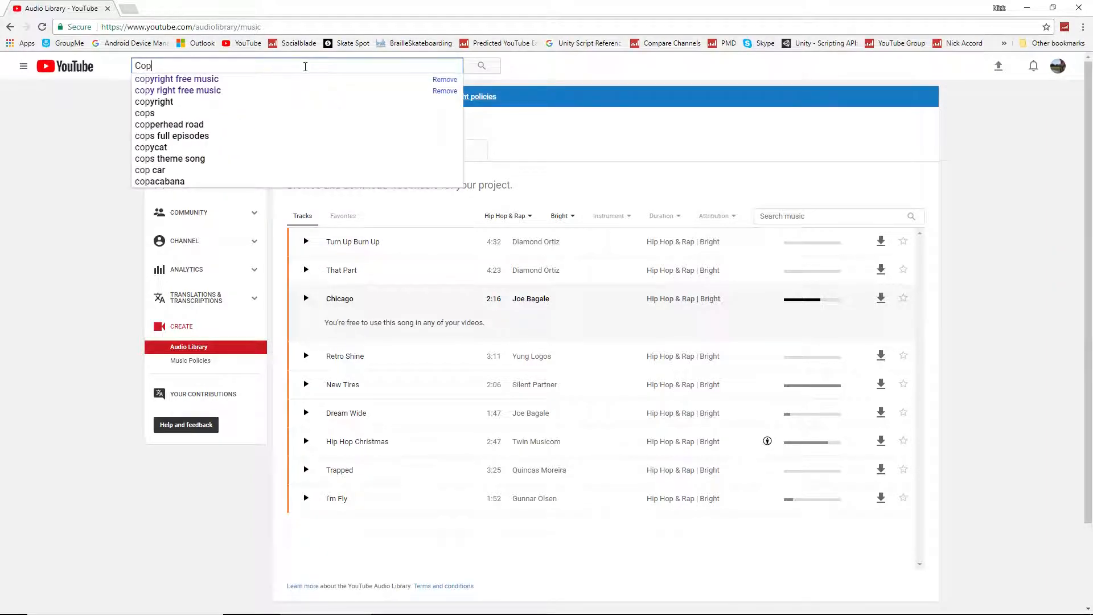
pyautogui.click(177, 79)
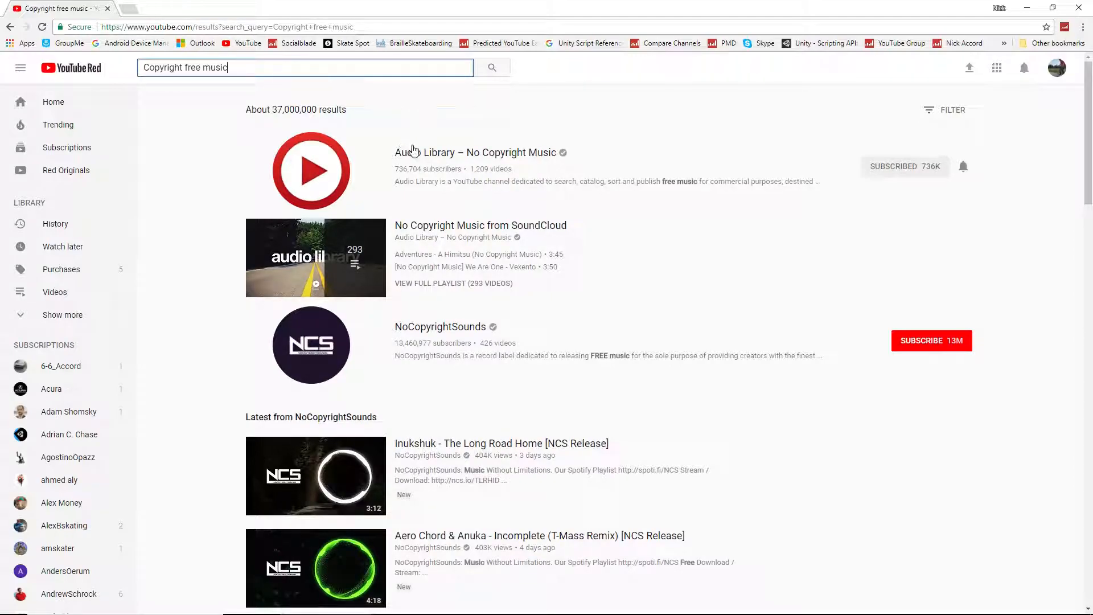
pyautogui.moveTo(396, 322)
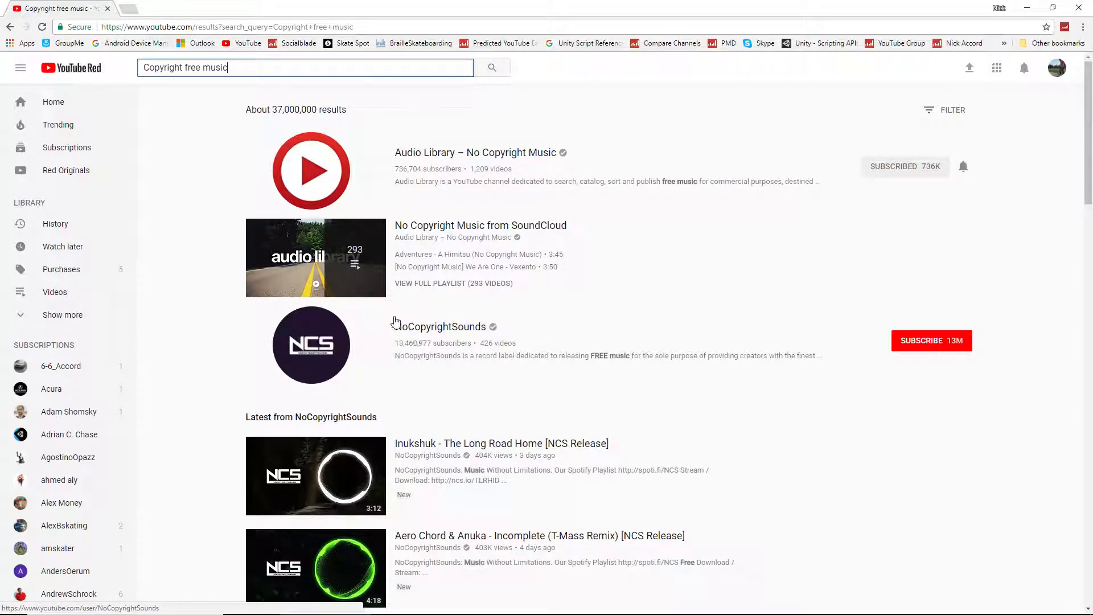
pyautogui.moveTo(431, 325)
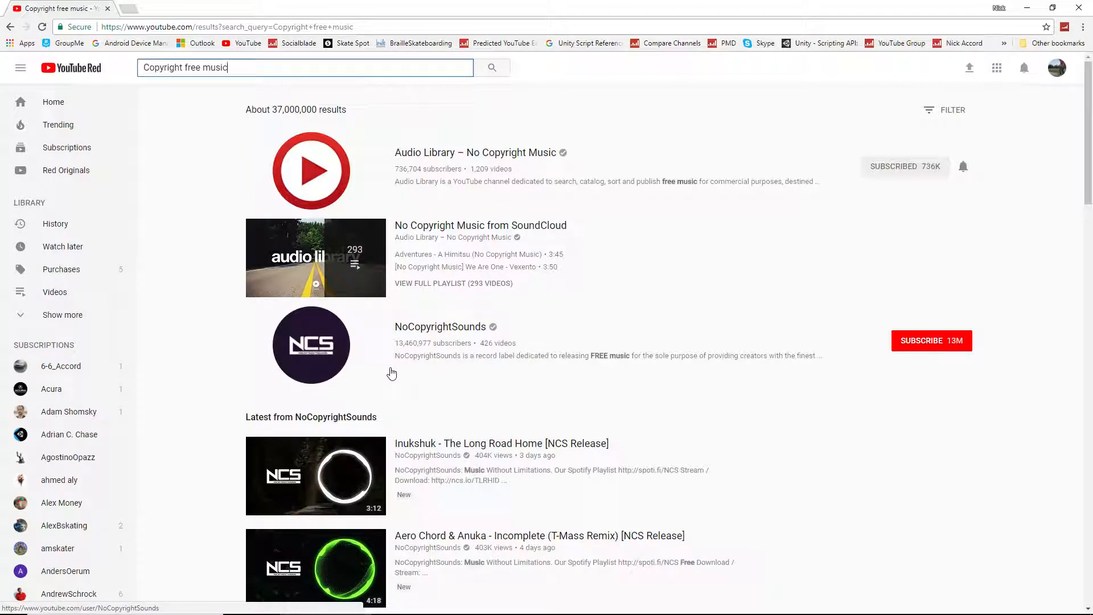
pyautogui.moveTo(432, 151)
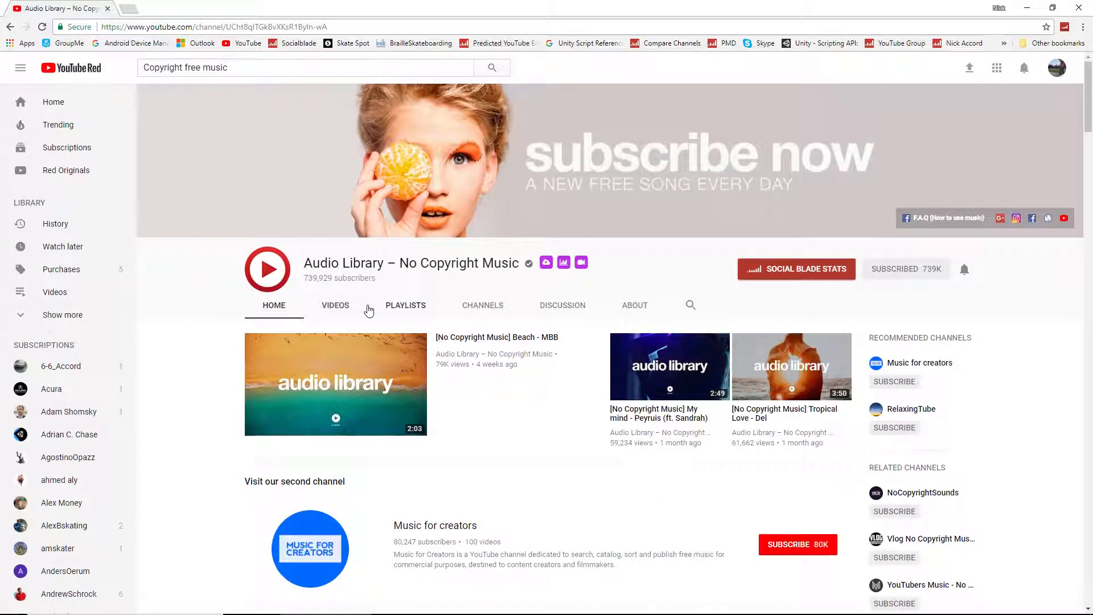
# From the channel's Videos list, open the Dreams - Dj Quads video
pyautogui.click(334, 305)
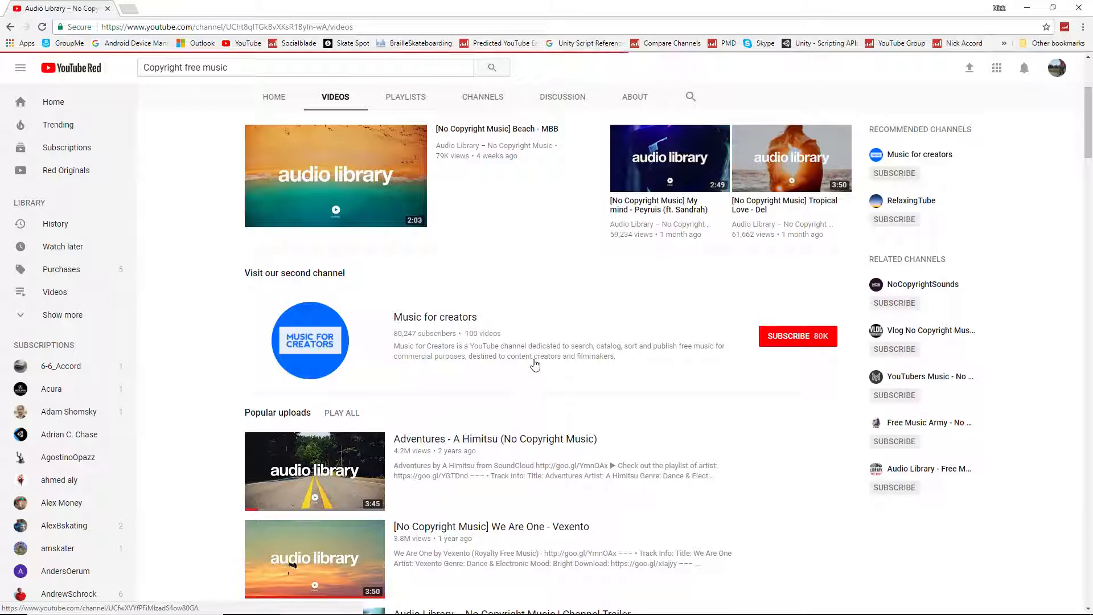
pyautogui.scroll(-3)
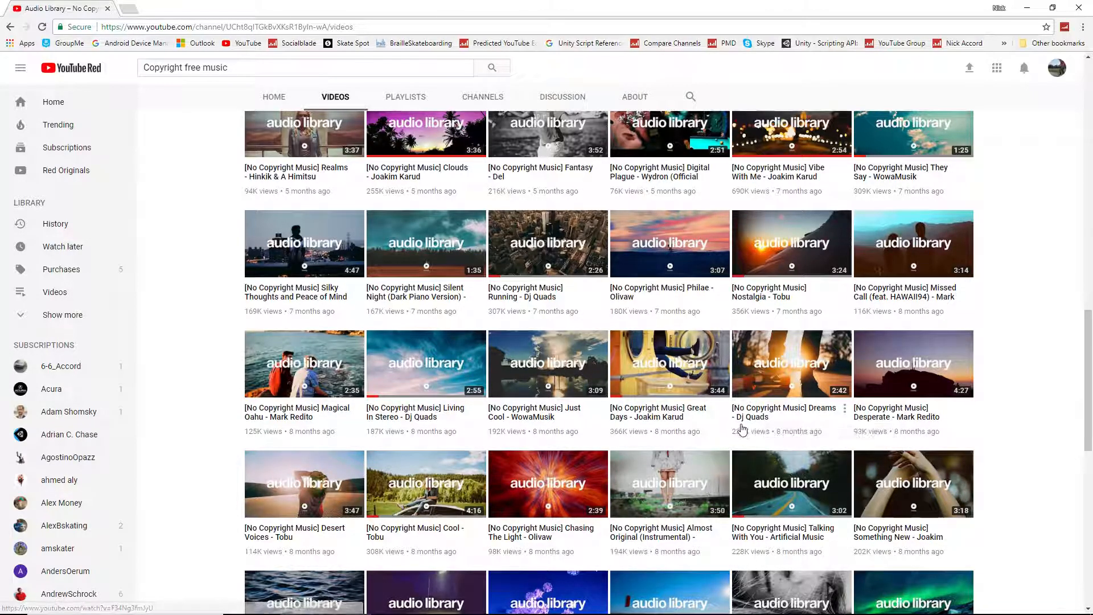
pyautogui.moveTo(762, 425)
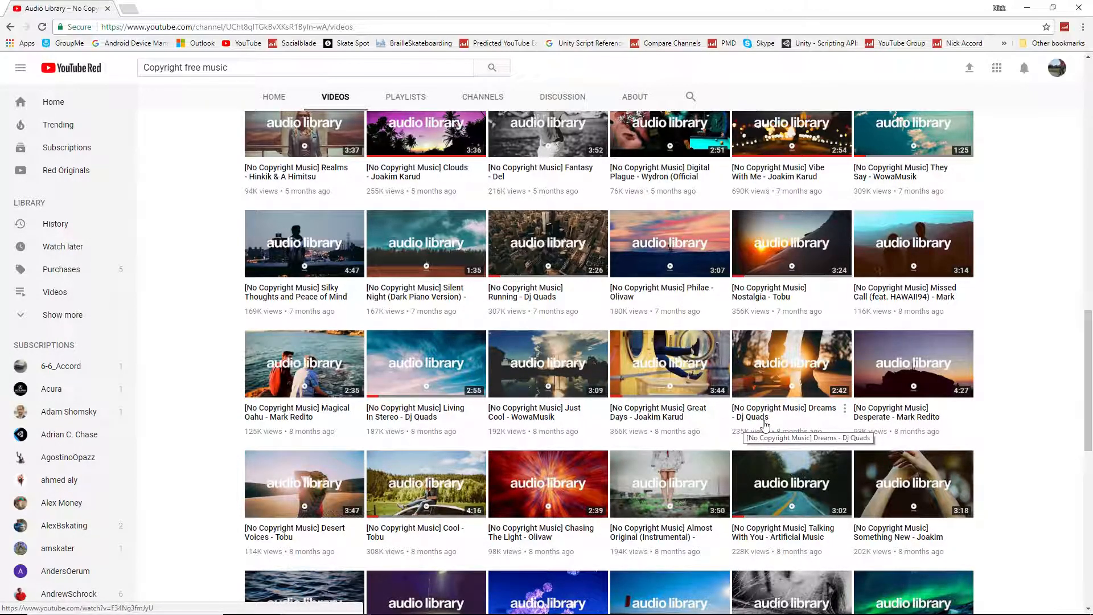
pyautogui.click(791, 362)
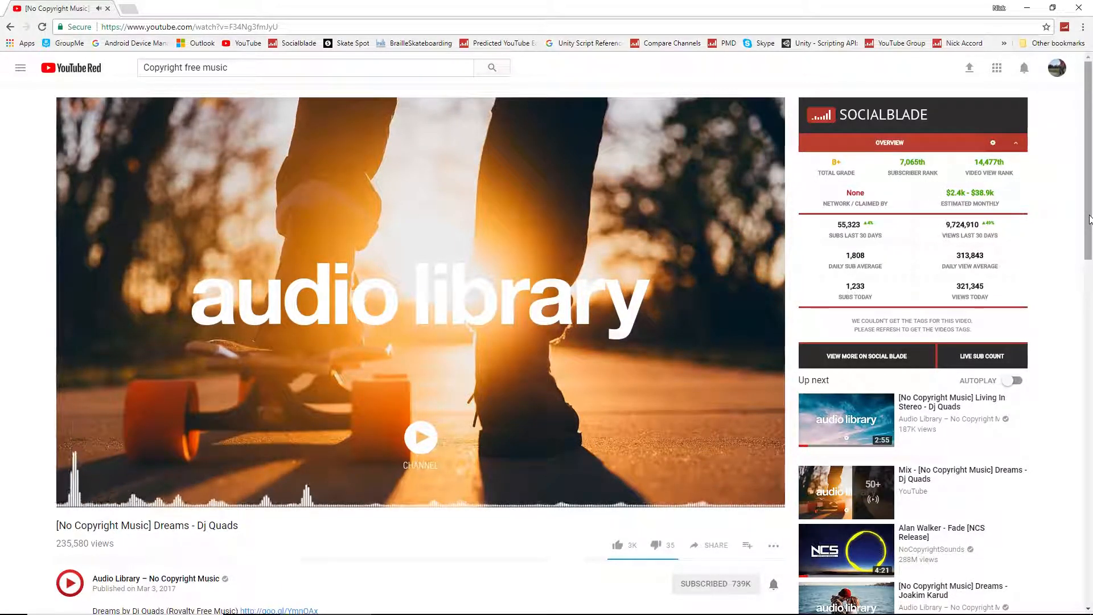
pyautogui.moveTo(420, 299)
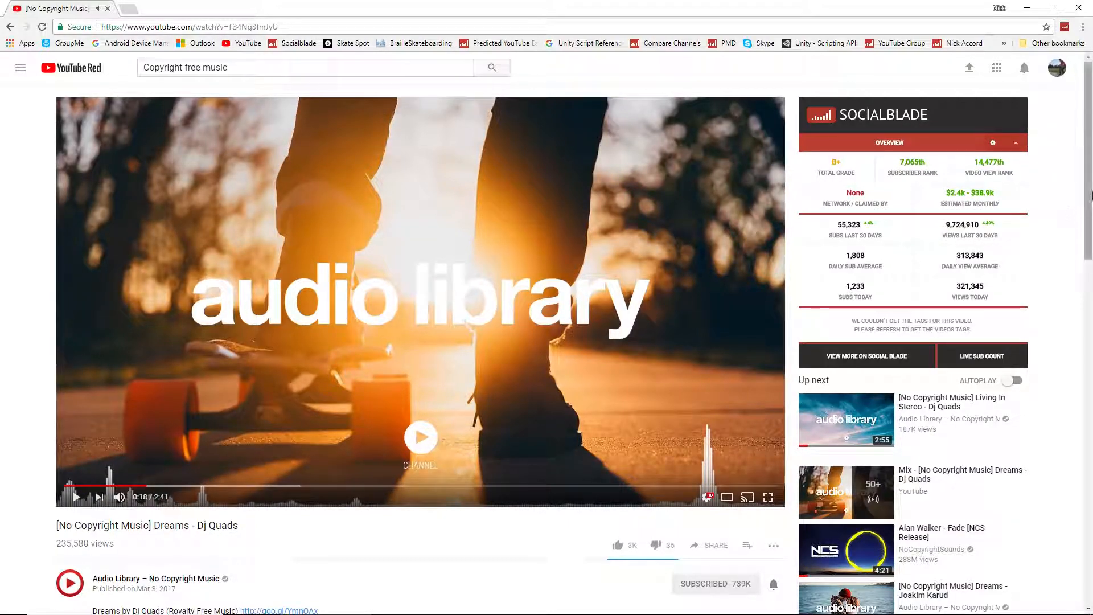
# Expand the full description to read the track info, license text and download link
pyautogui.scroll(-3)
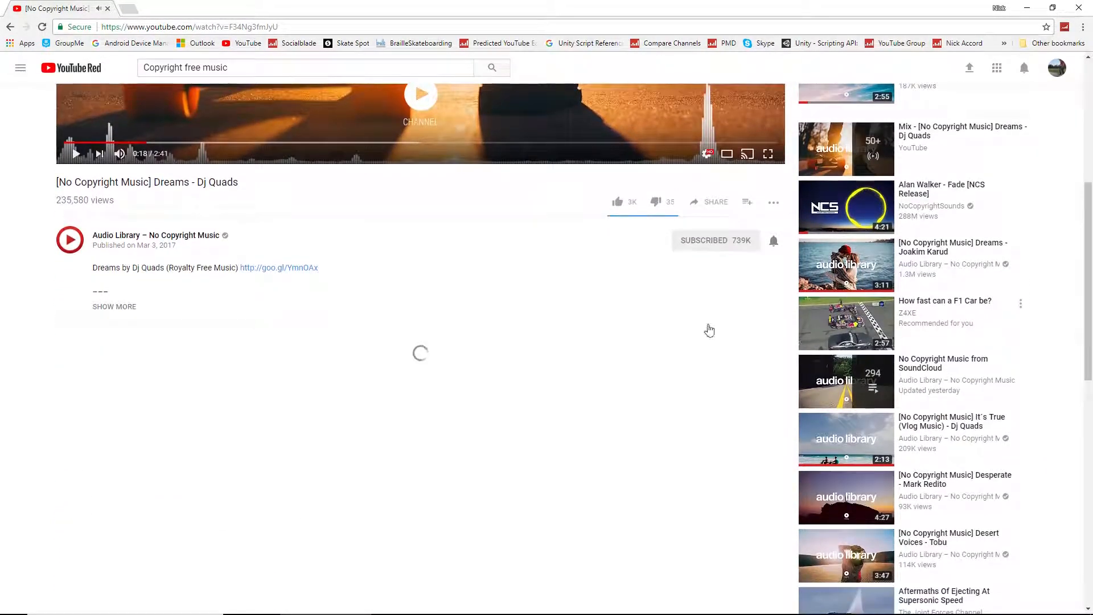
pyautogui.click(114, 306)
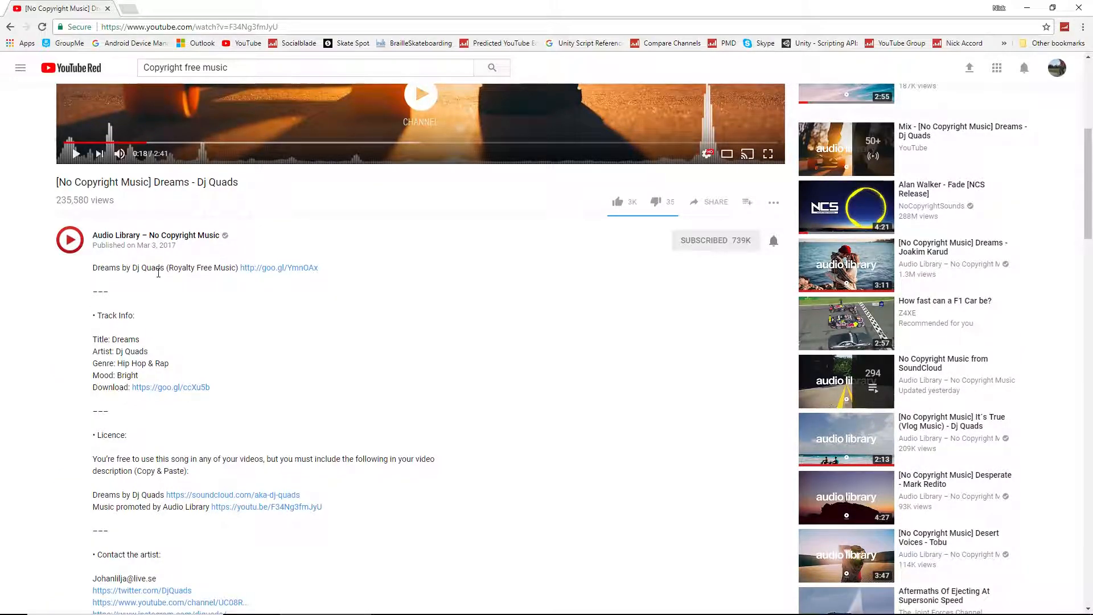
pyautogui.doubleClick(178, 267)
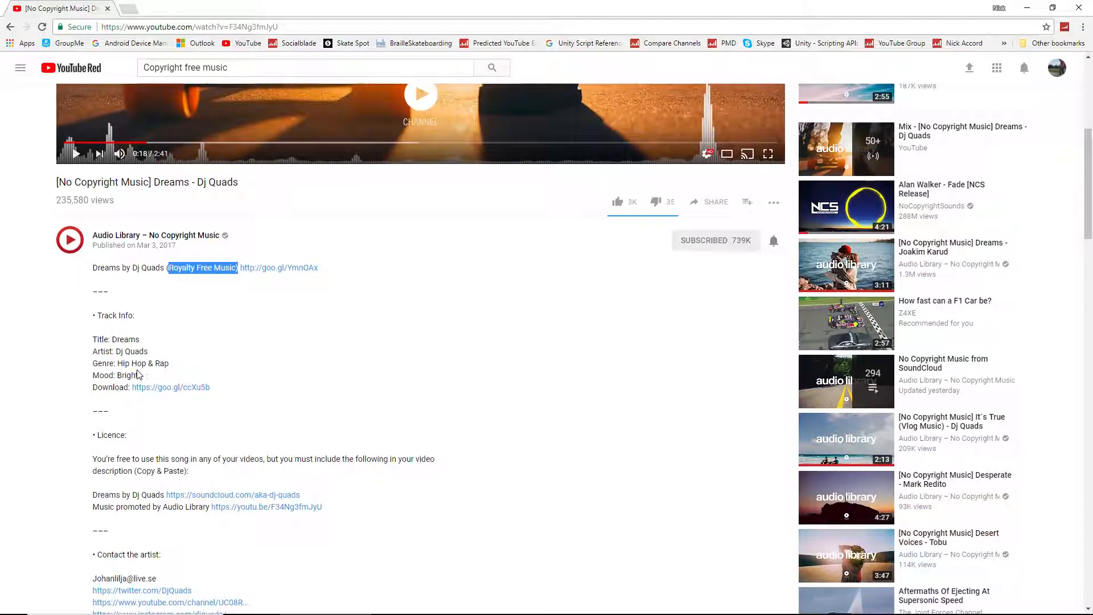
pyautogui.moveTo(917, 326)
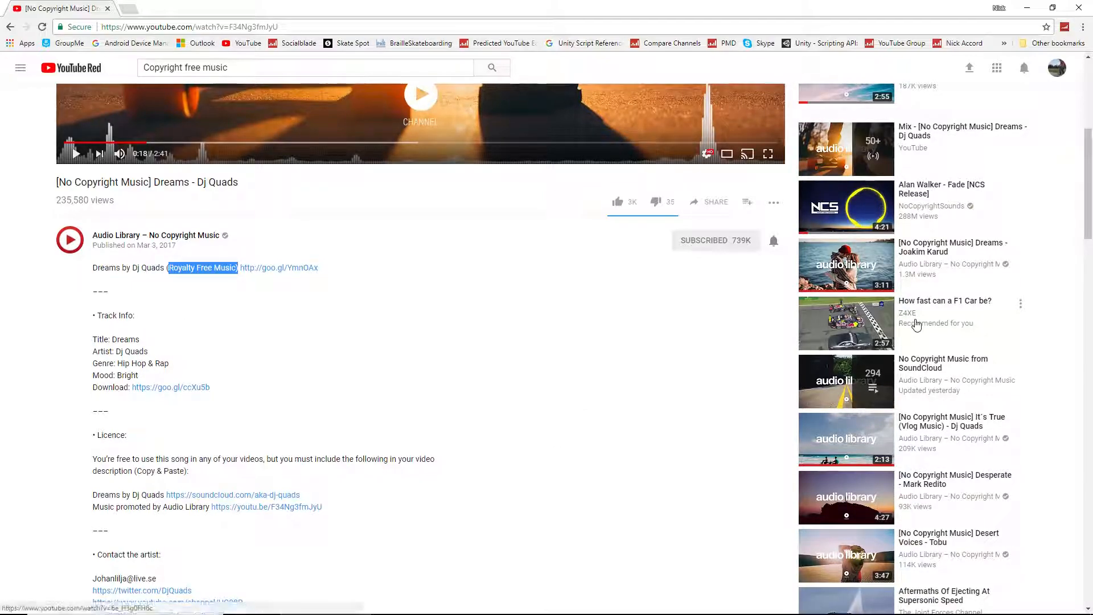
pyautogui.scroll(-3)
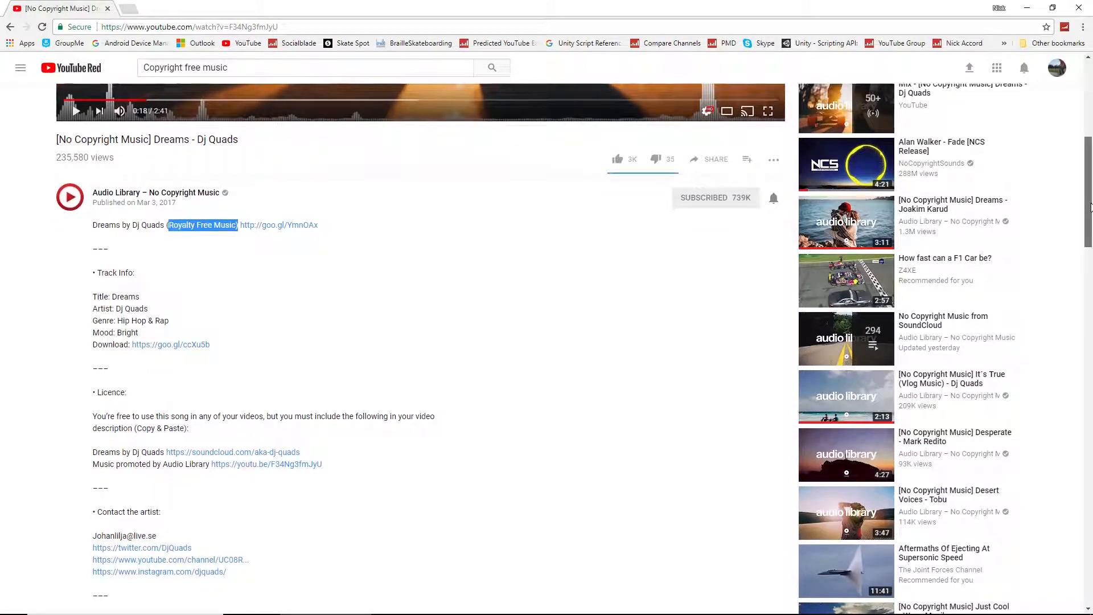
pyautogui.scroll(-3)
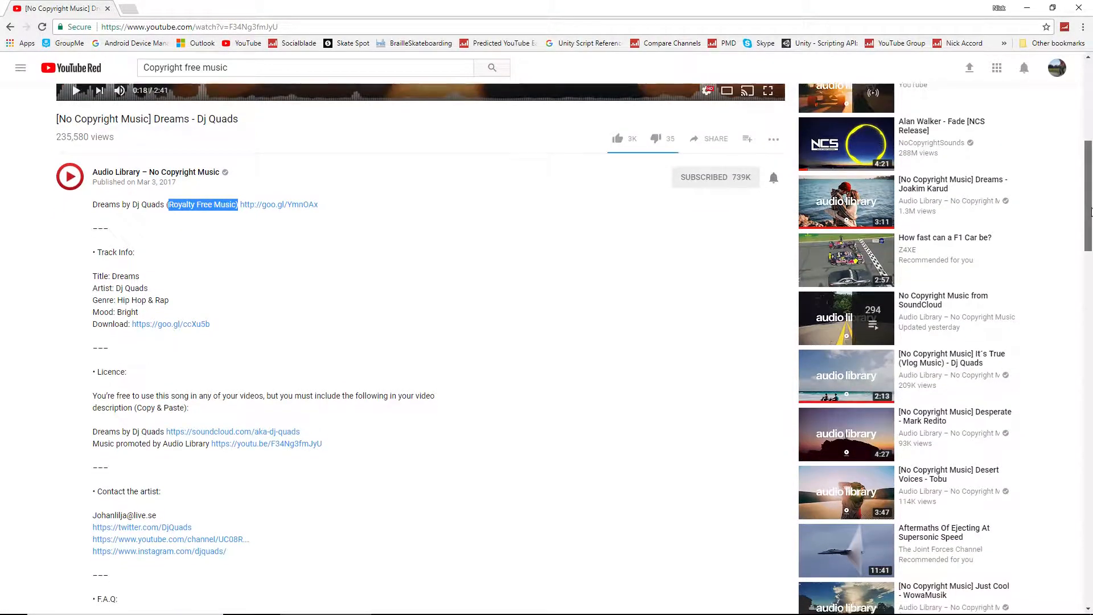
pyautogui.scroll(-3)
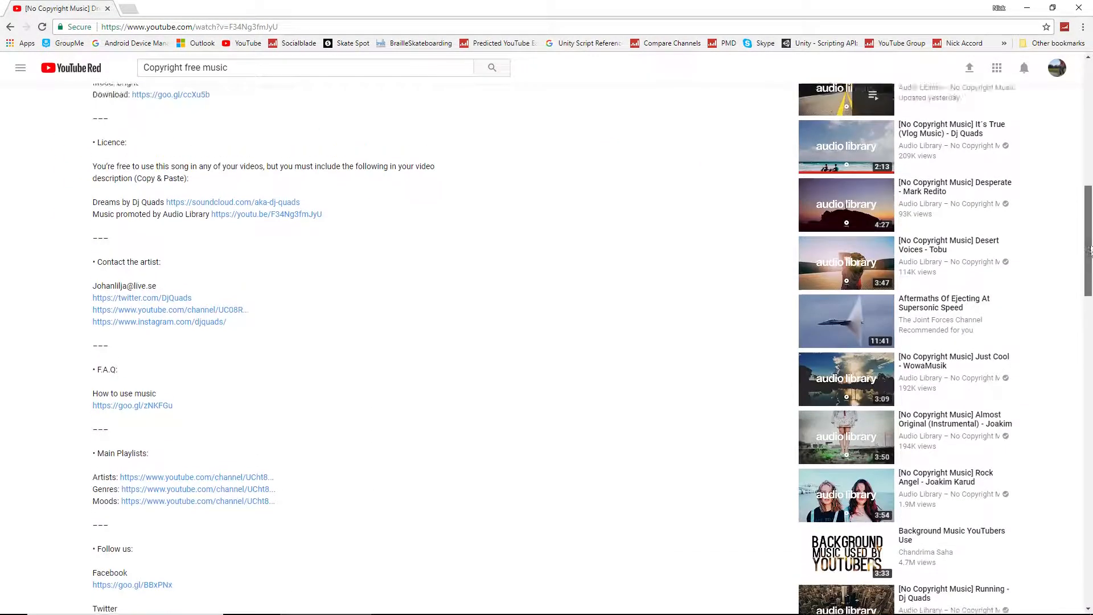
pyautogui.scroll(3)
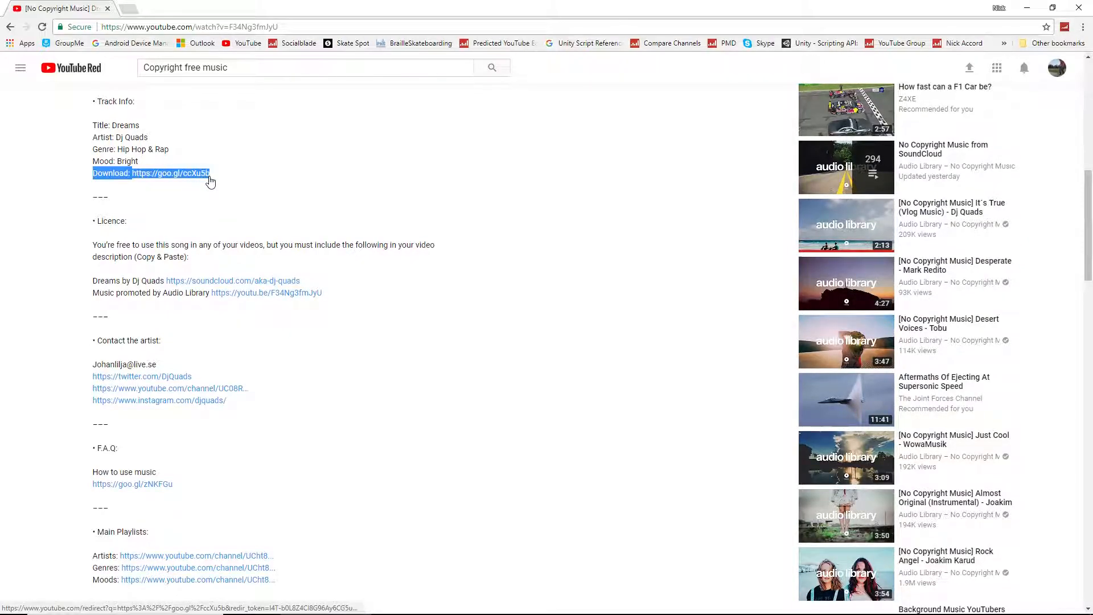
pyautogui.moveTo(43, 186)
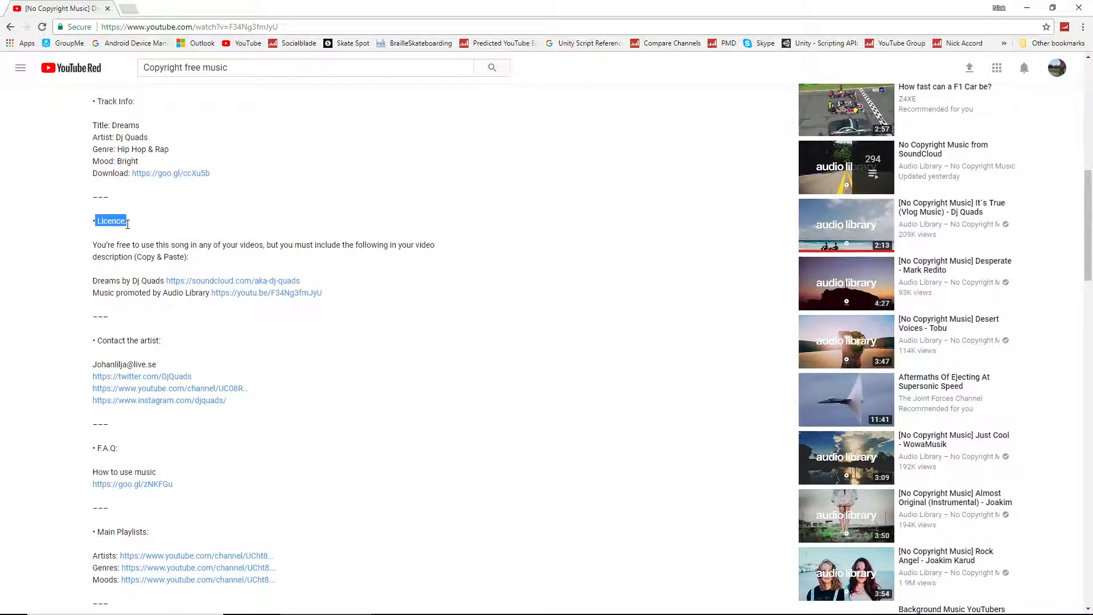
pyautogui.moveTo(96, 242)
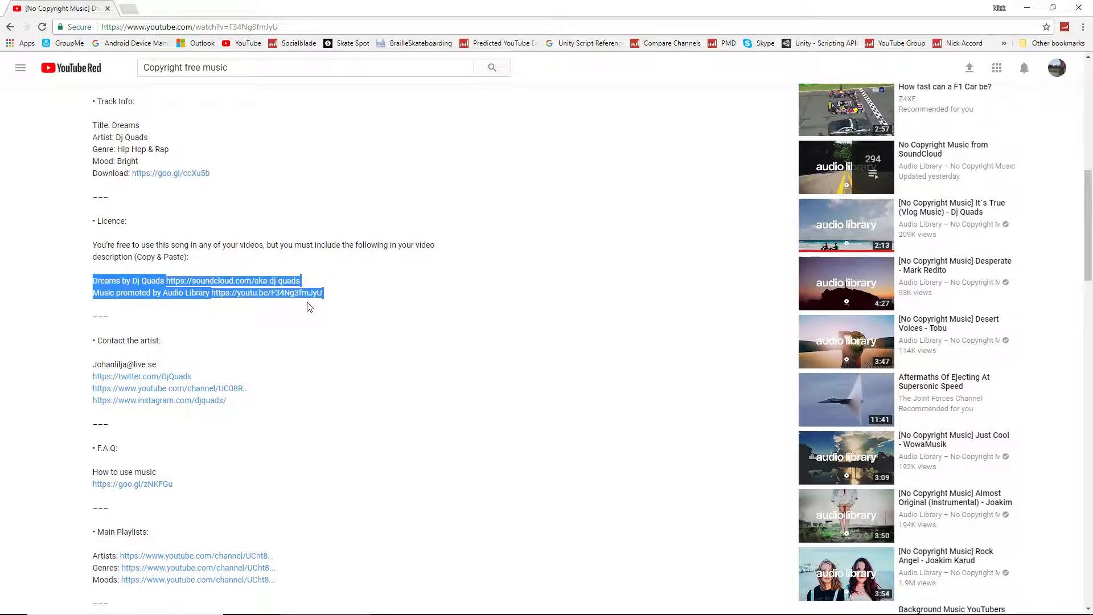
pyautogui.moveTo(5, 302)
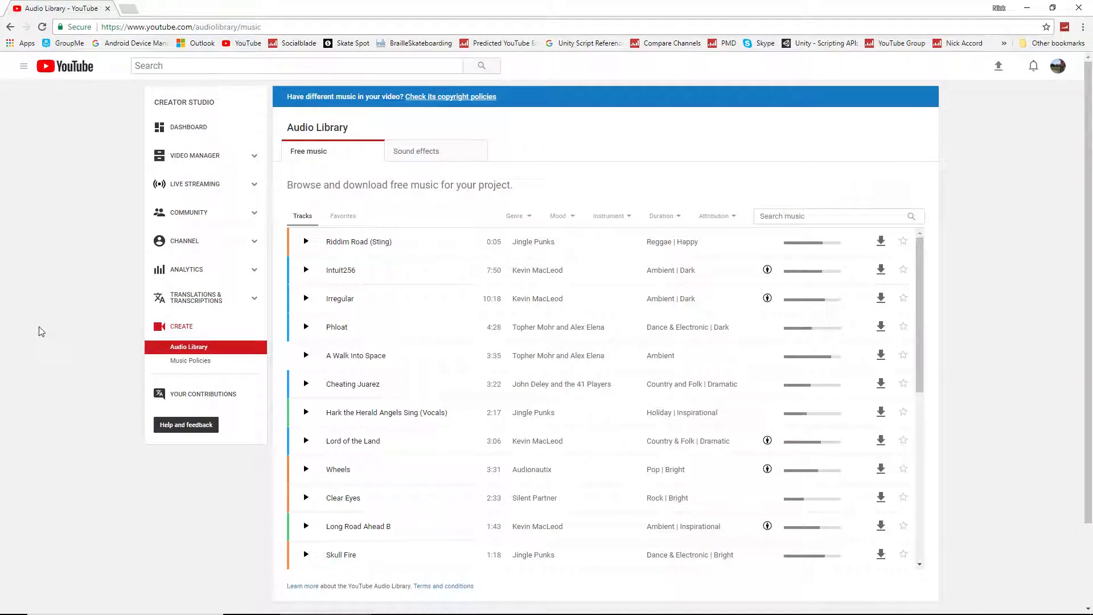
pyautogui.moveTo(190, 361)
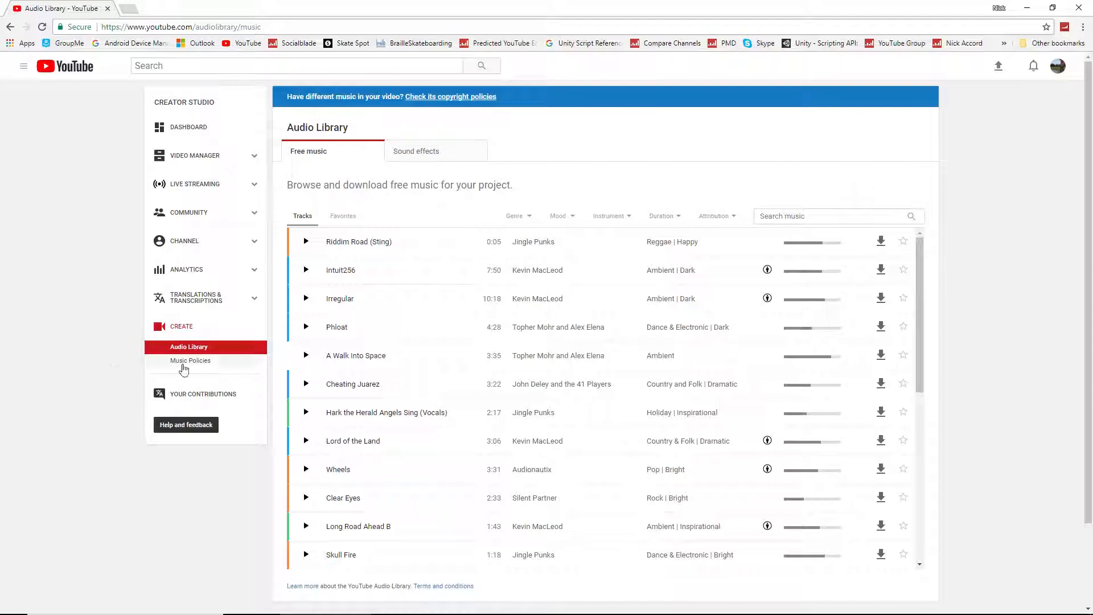
pyautogui.moveTo(190, 361)
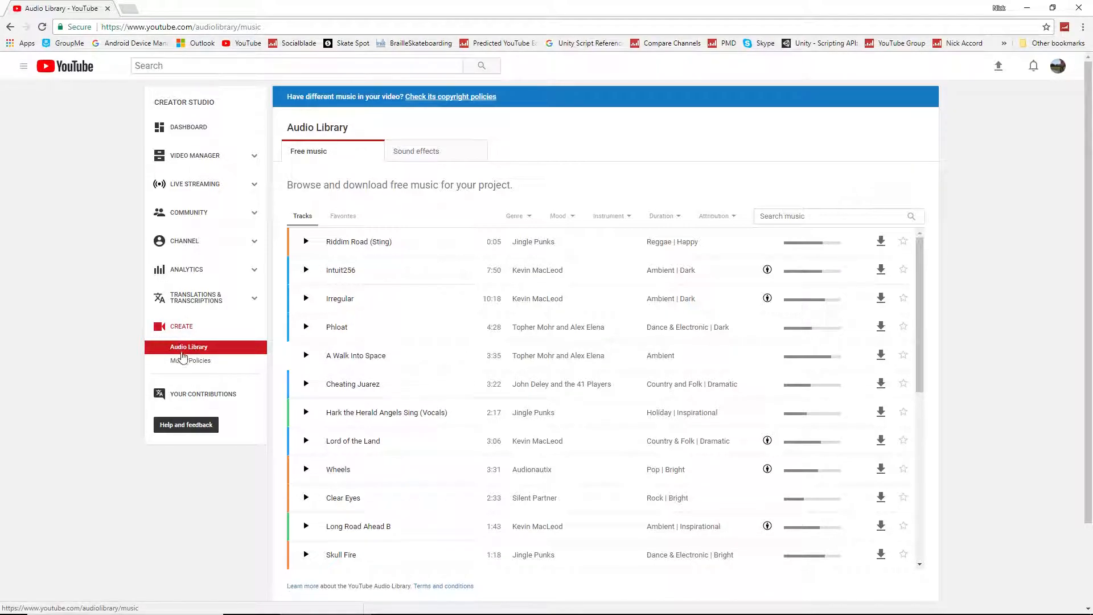
pyautogui.moveTo(190, 363)
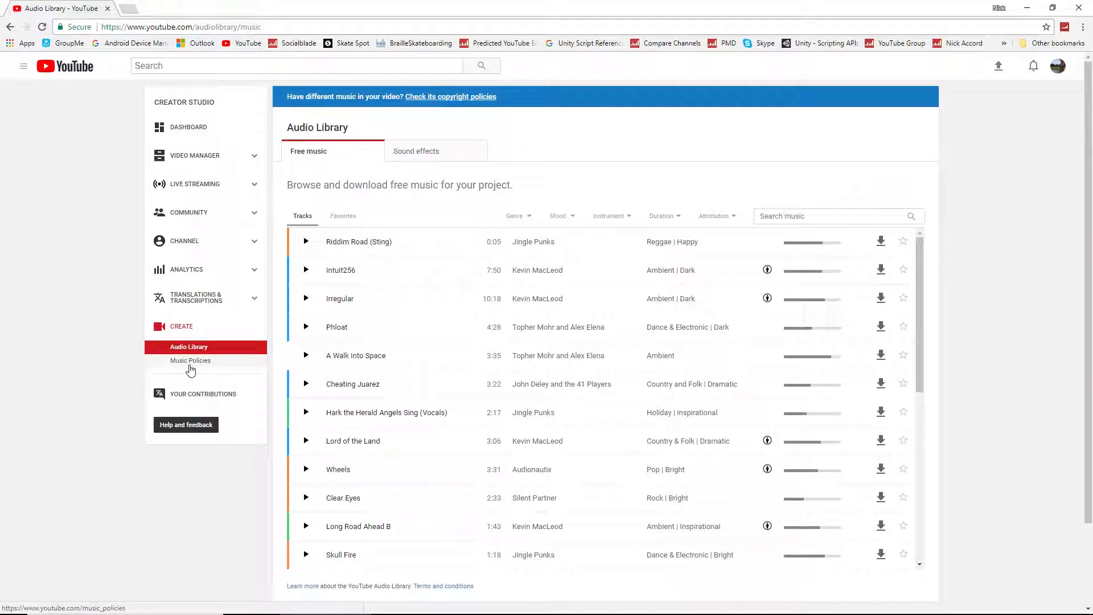
# Open Music Policies from the Create section of the Creator Studio sidebar
pyautogui.click(190, 361)
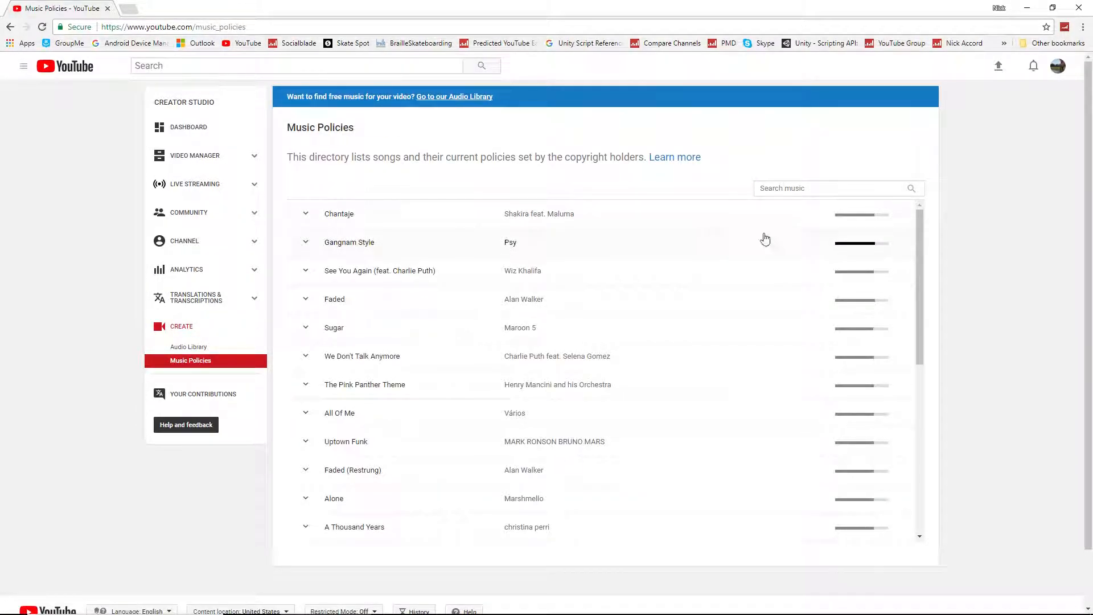
# Search the Music Policies directory for 'Eminem' to list songs like Rap God
pyautogui.scroll(-3)
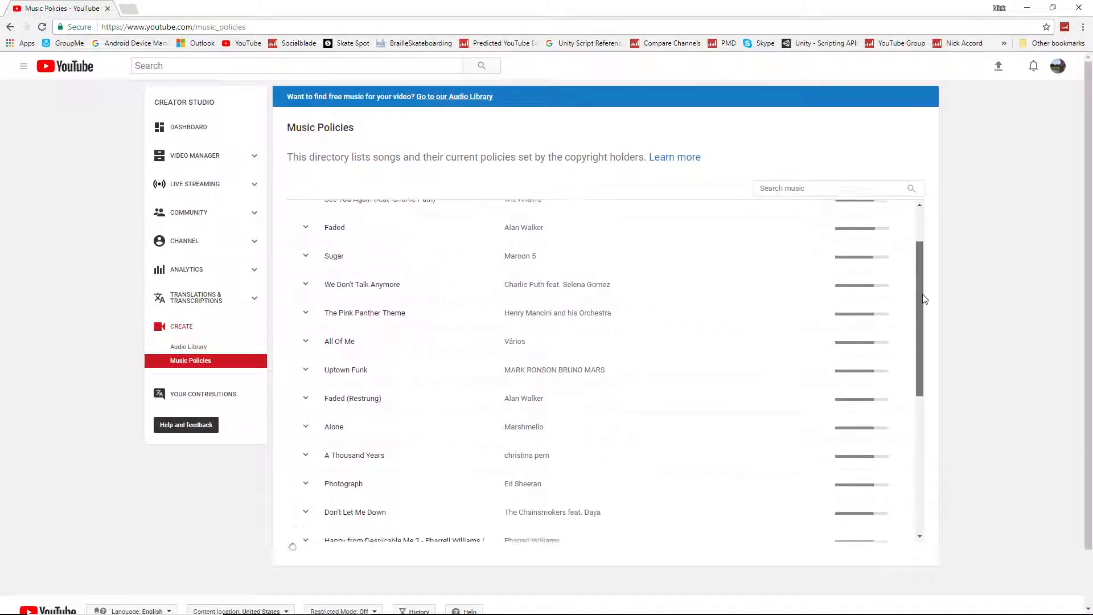
pyautogui.scroll(3)
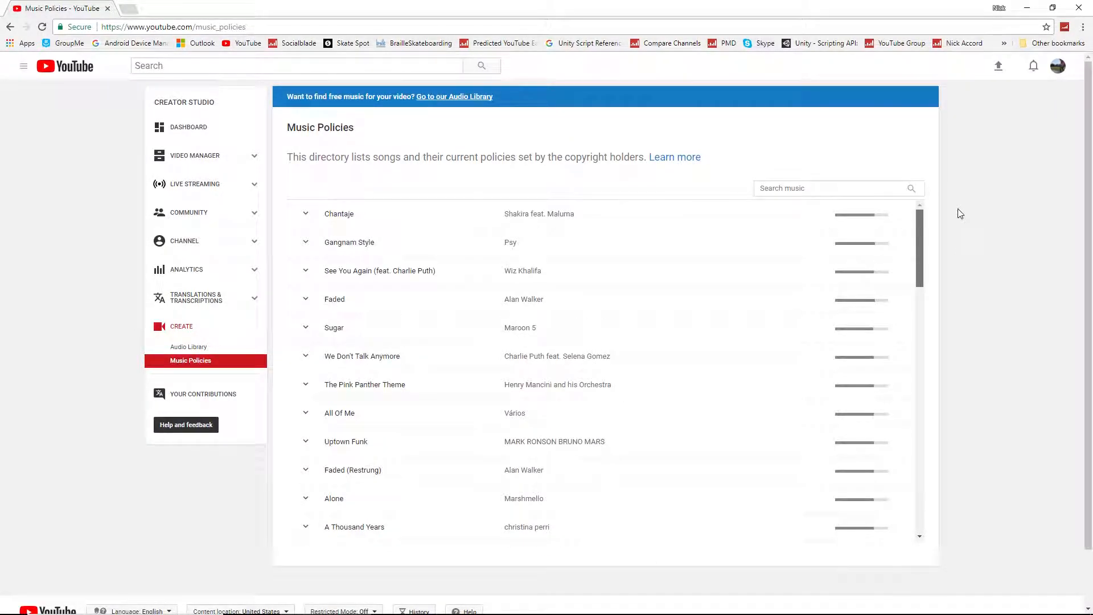
pyautogui.click(836, 188)
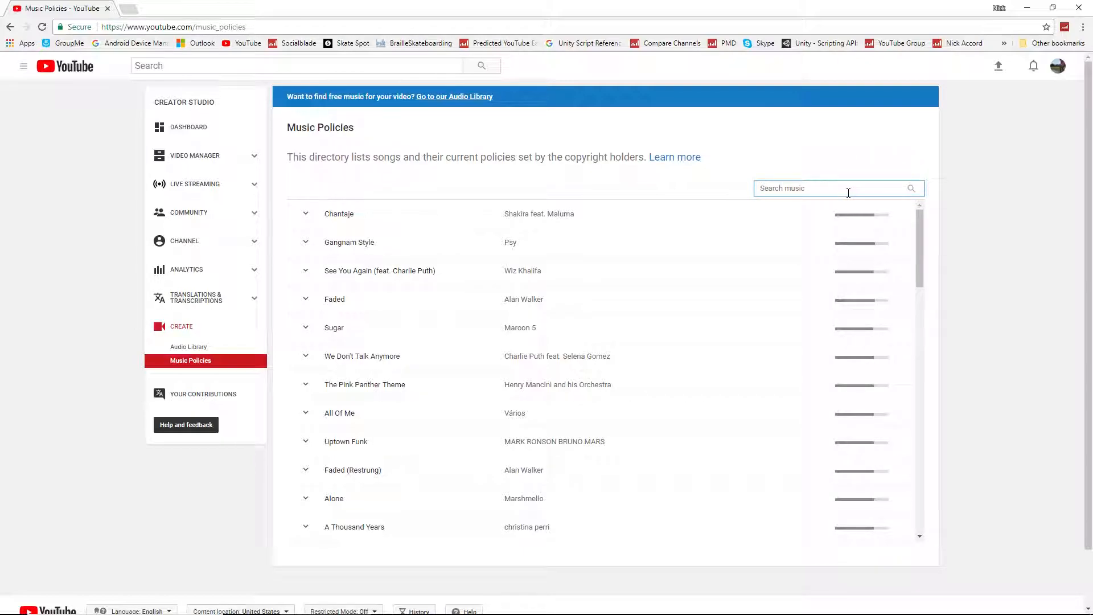
pyautogui.write('Eminem')
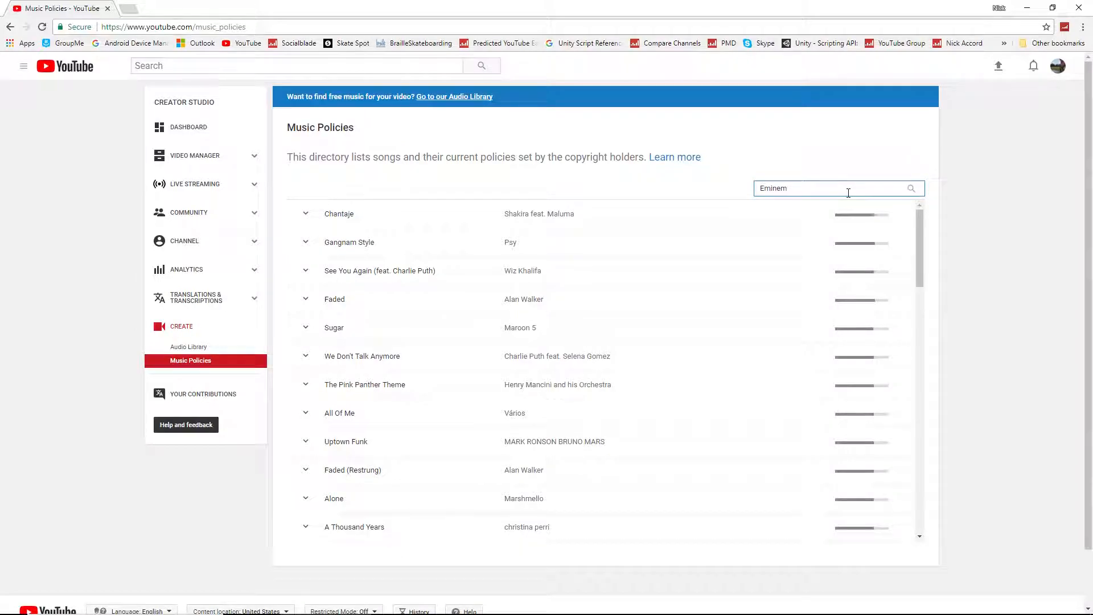
pyautogui.click(910, 187)
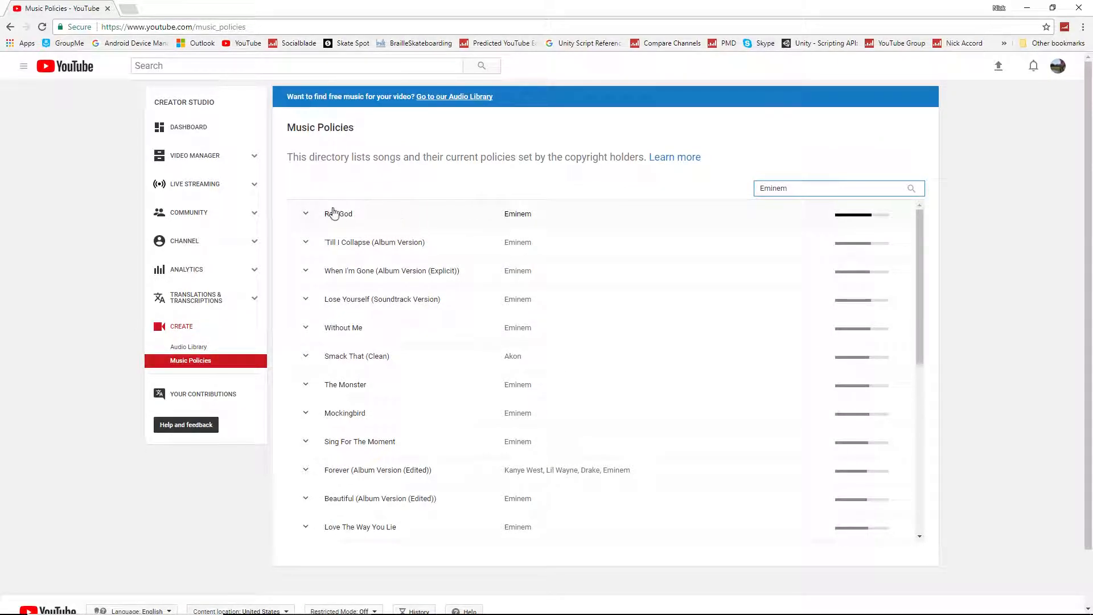
pyautogui.moveTo(529, 242)
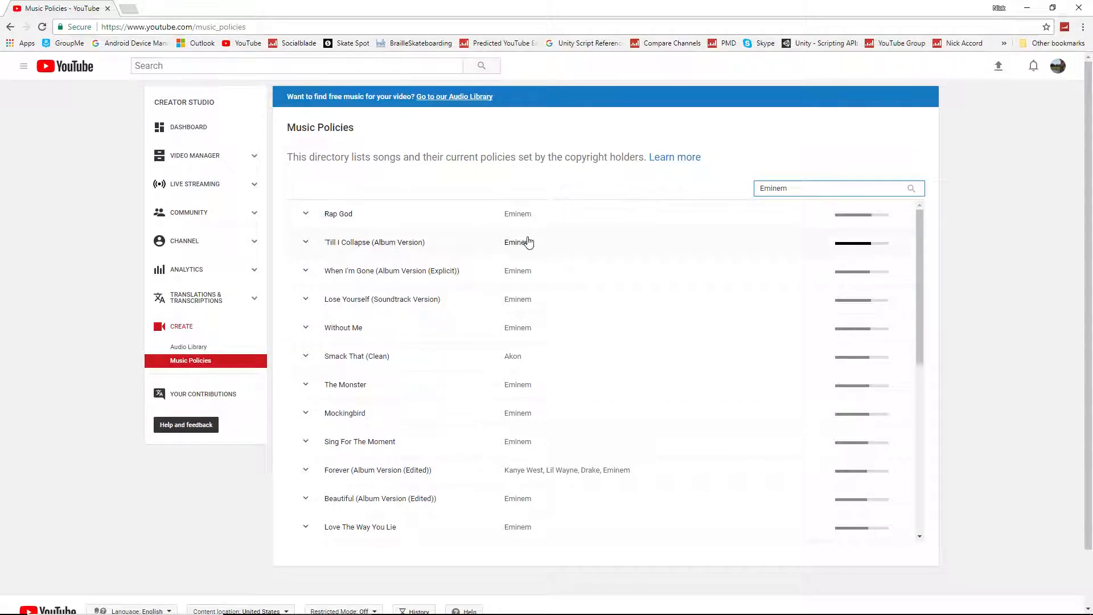
pyautogui.moveTo(849, 224)
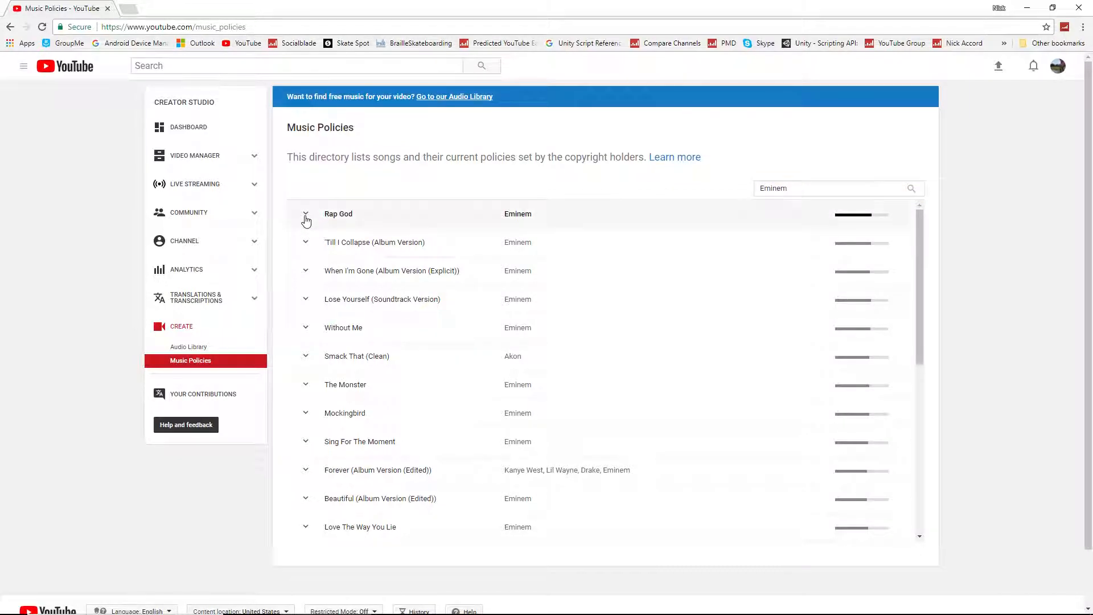
# Expand Rap God's policy showing worldwide playback and 'Ads can appear' for use and covers
pyautogui.click(305, 214)
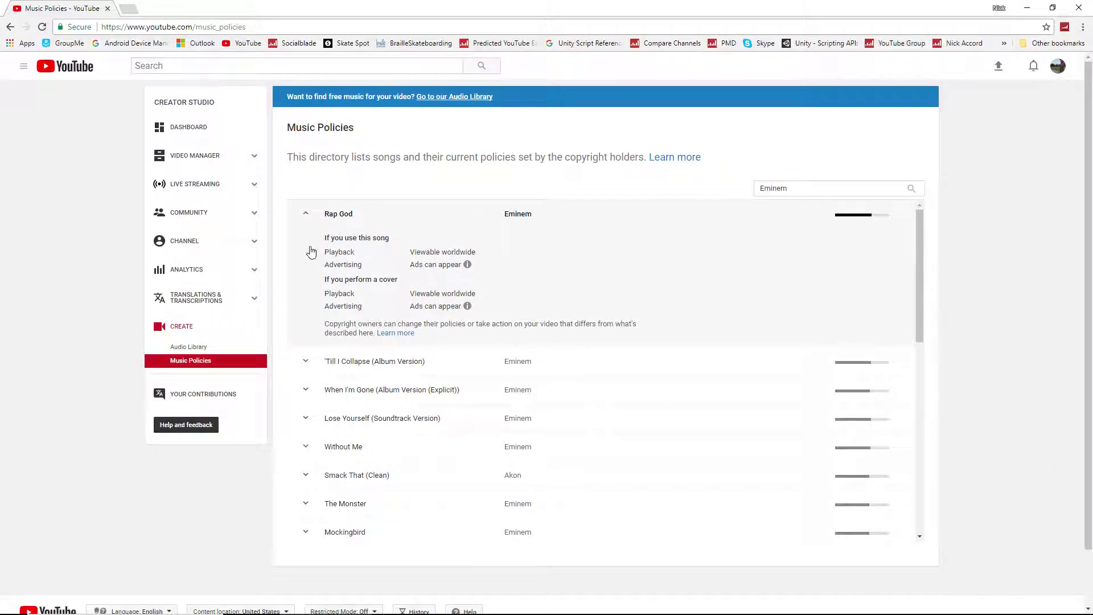
pyautogui.moveTo(382, 238)
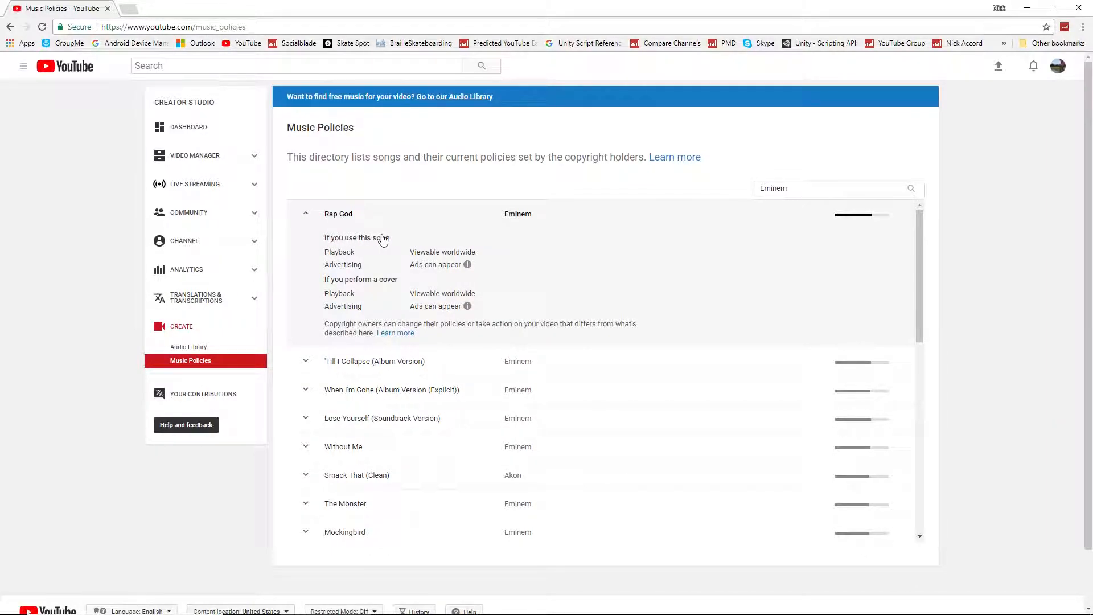
pyautogui.moveTo(413, 265)
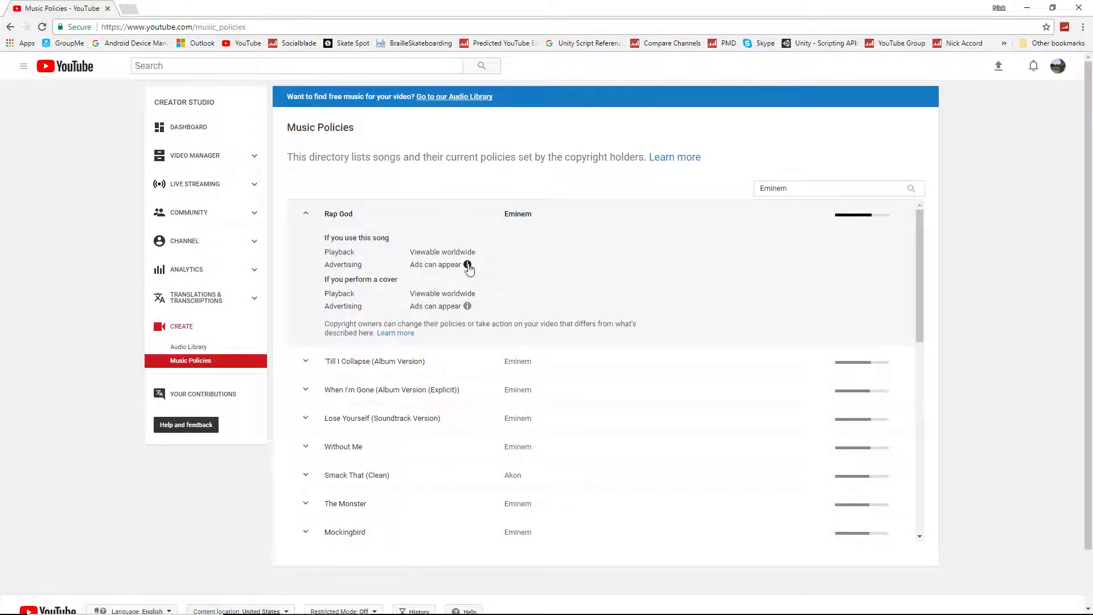
pyautogui.moveTo(466, 264)
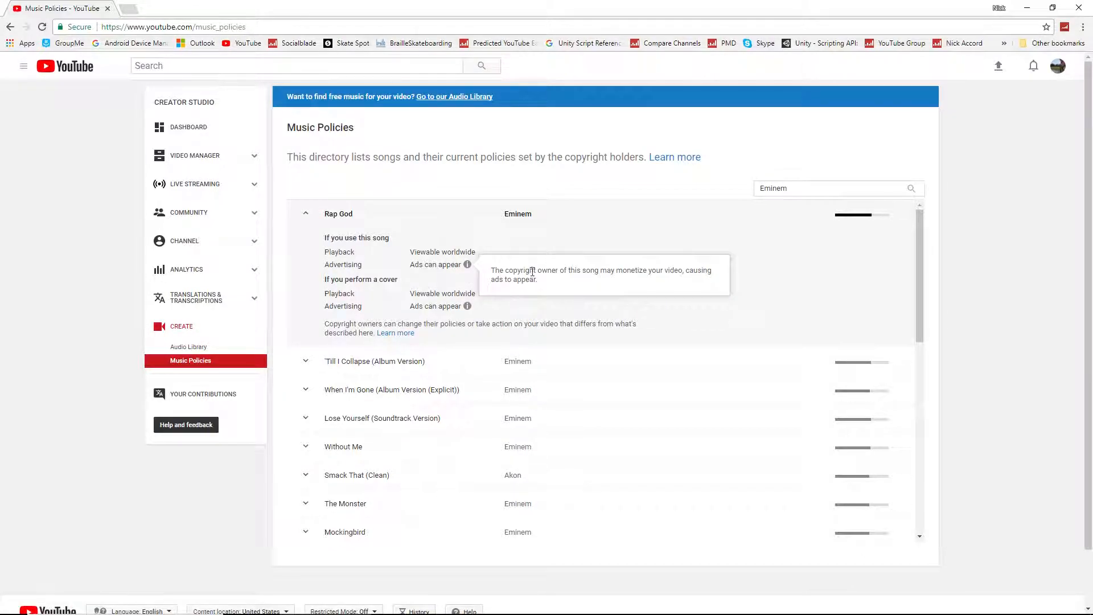
pyautogui.moveTo(672, 272)
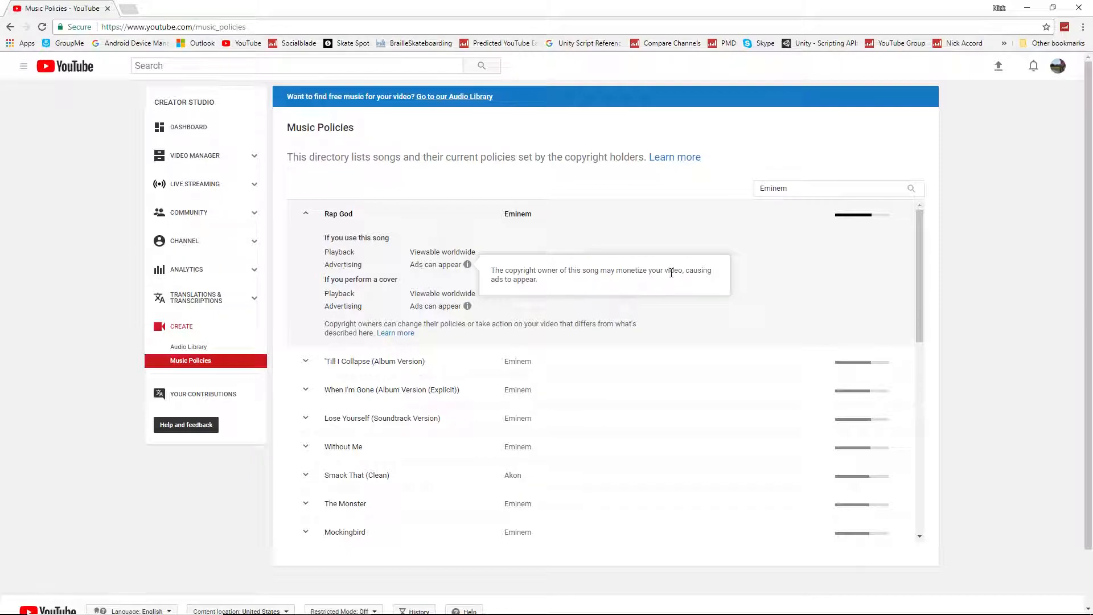
pyautogui.moveTo(548, 291)
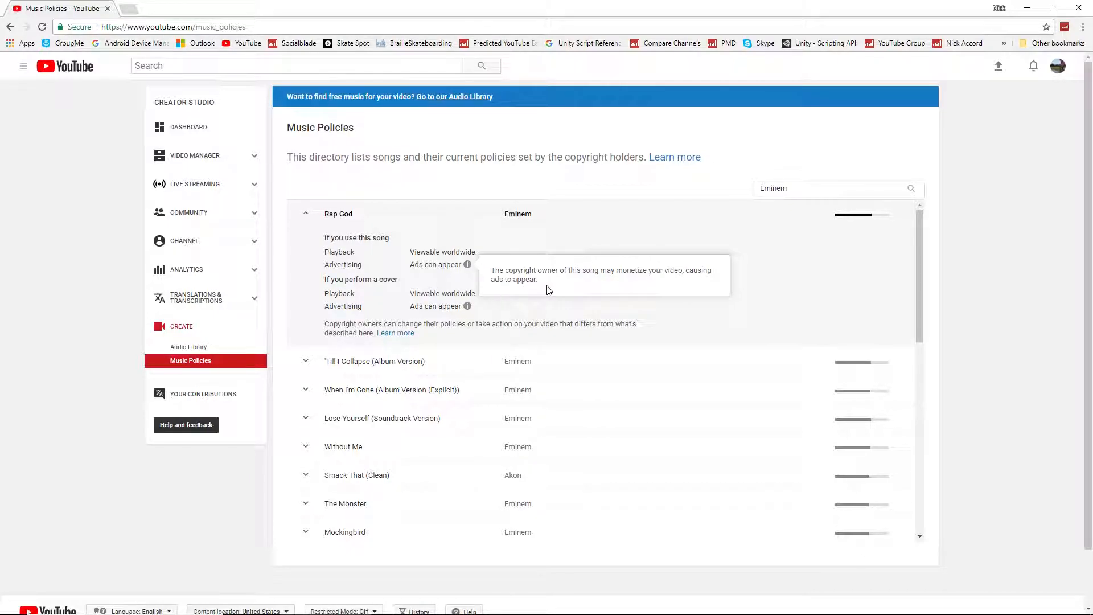
pyautogui.moveTo(425, 305)
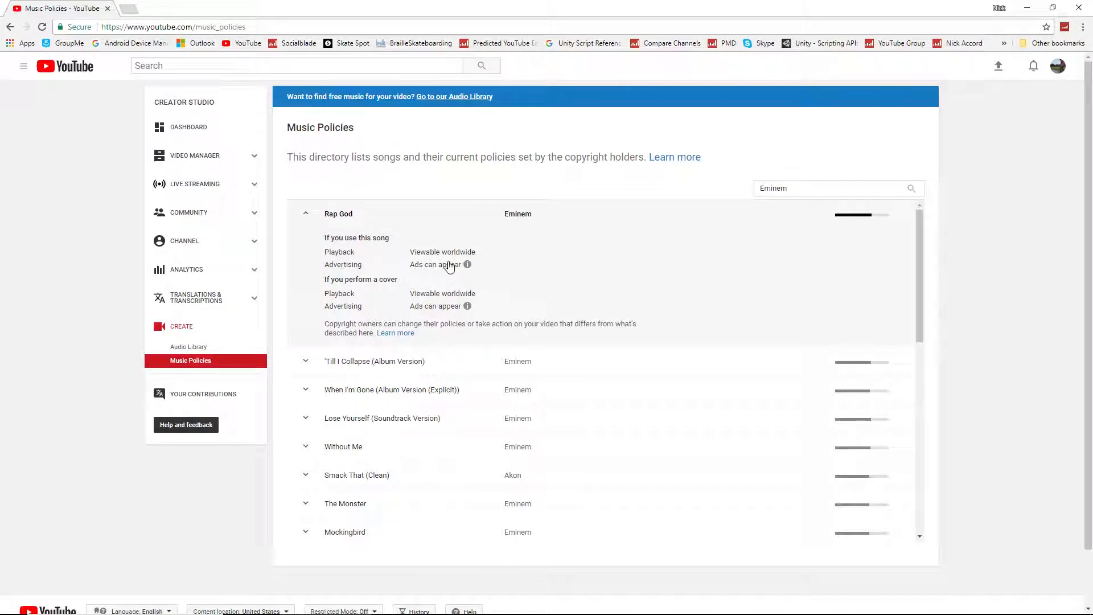
pyautogui.moveTo(325, 286)
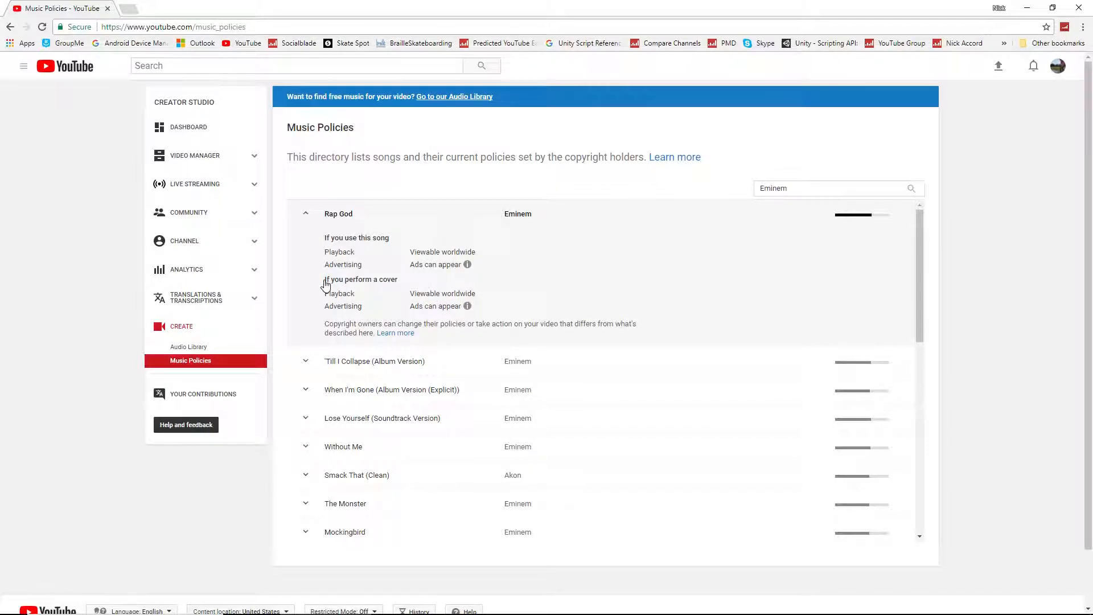
pyautogui.doubleClick(442, 292)
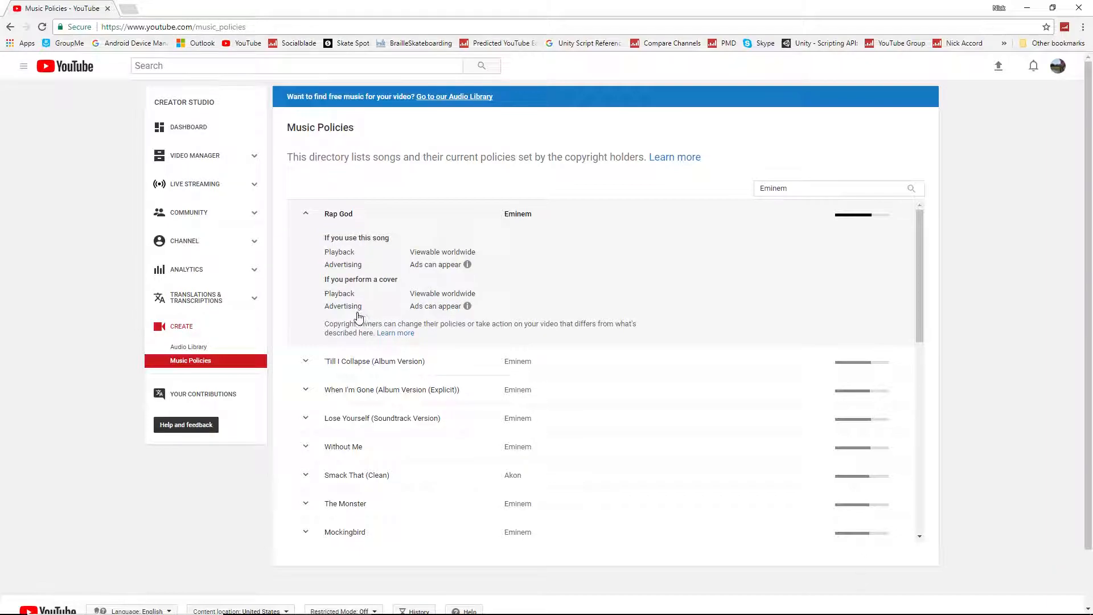
pyautogui.moveTo(466, 306)
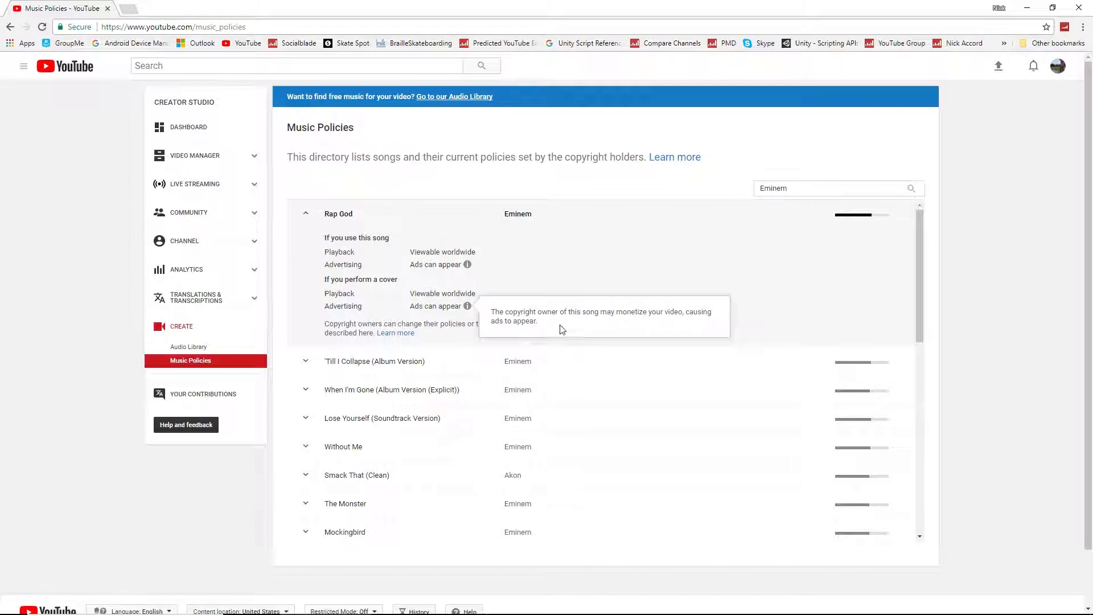
pyautogui.moveTo(654, 311)
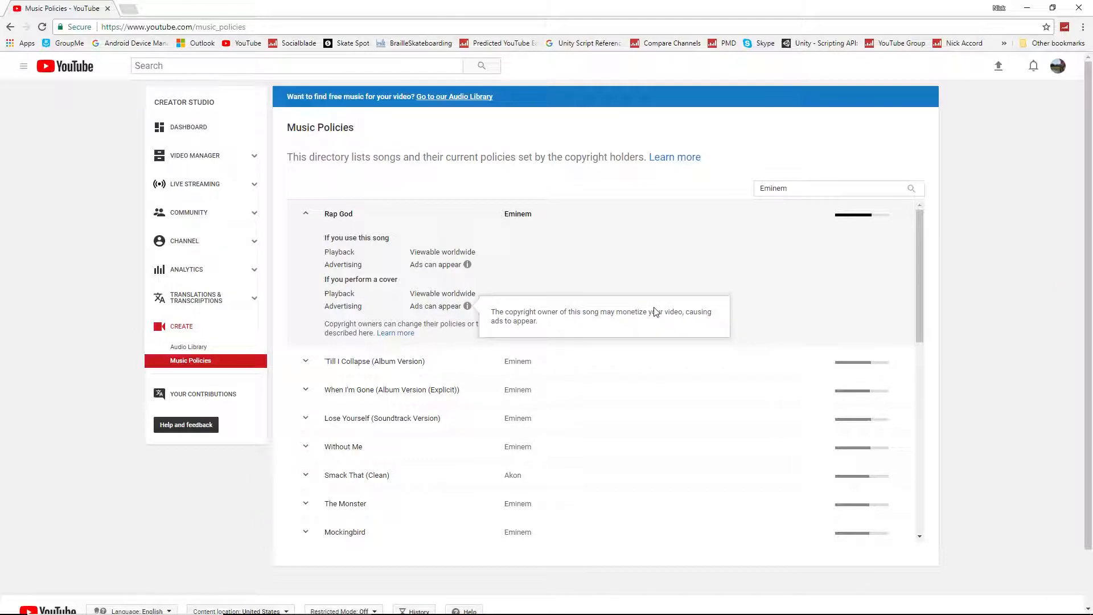
pyautogui.moveTo(476, 316)
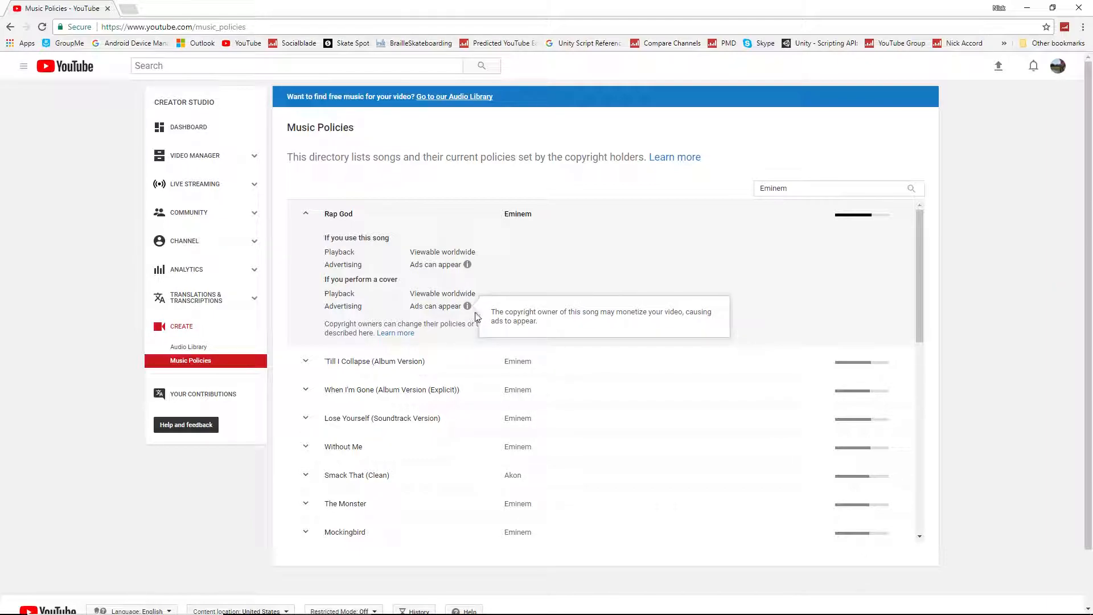
pyautogui.moveTo(467, 307)
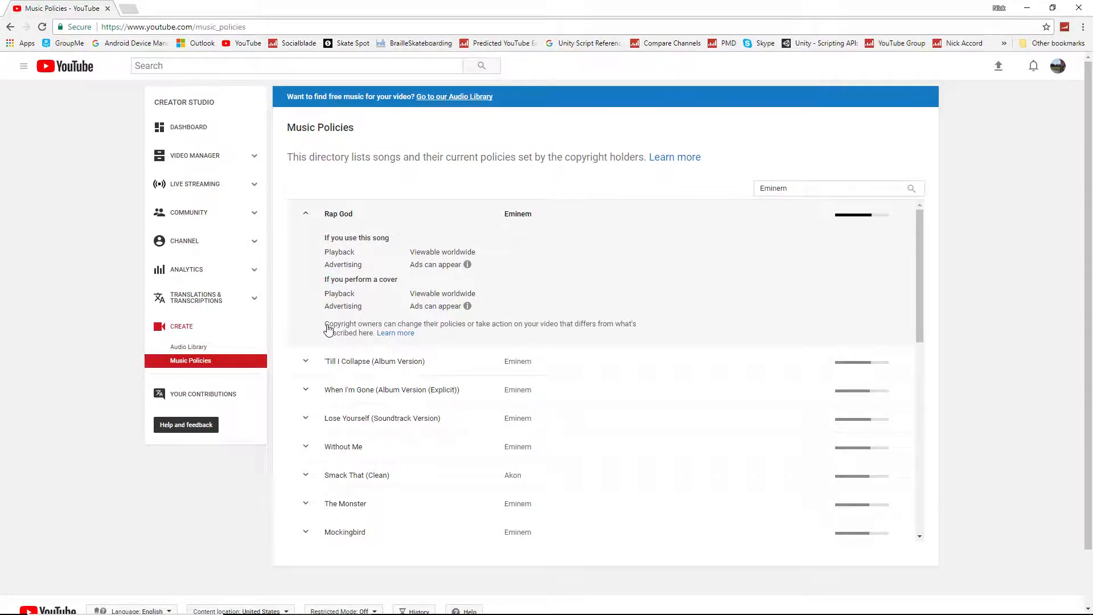
# Highlight the copyright-owners policy note, then return to the Audio Library via the sidebar
pyautogui.doubleClick(352, 323)
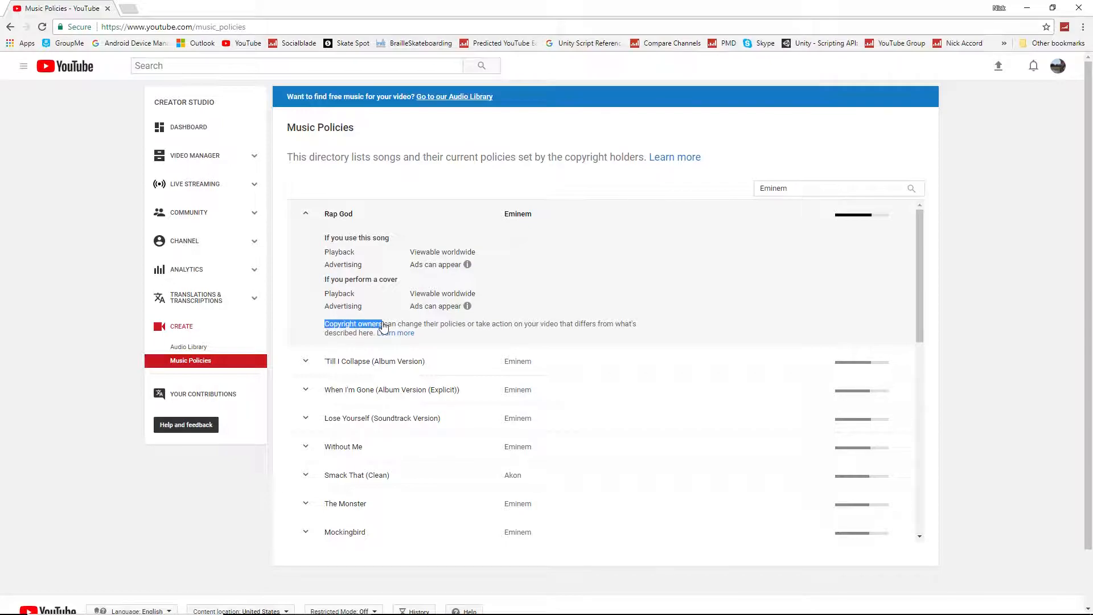
pyautogui.moveTo(527, 313)
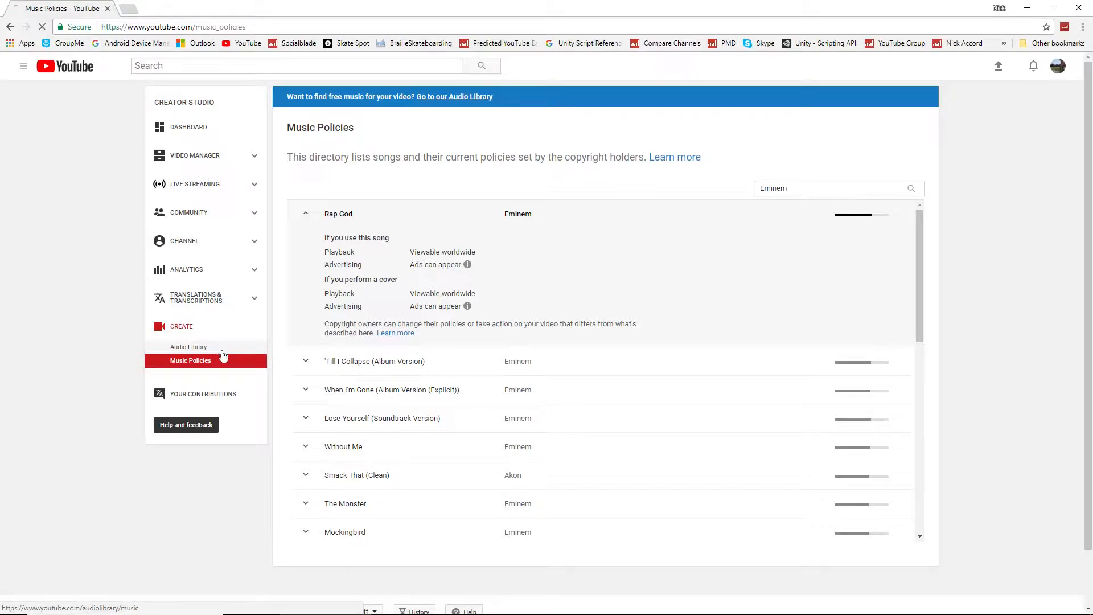
pyautogui.click(189, 346)
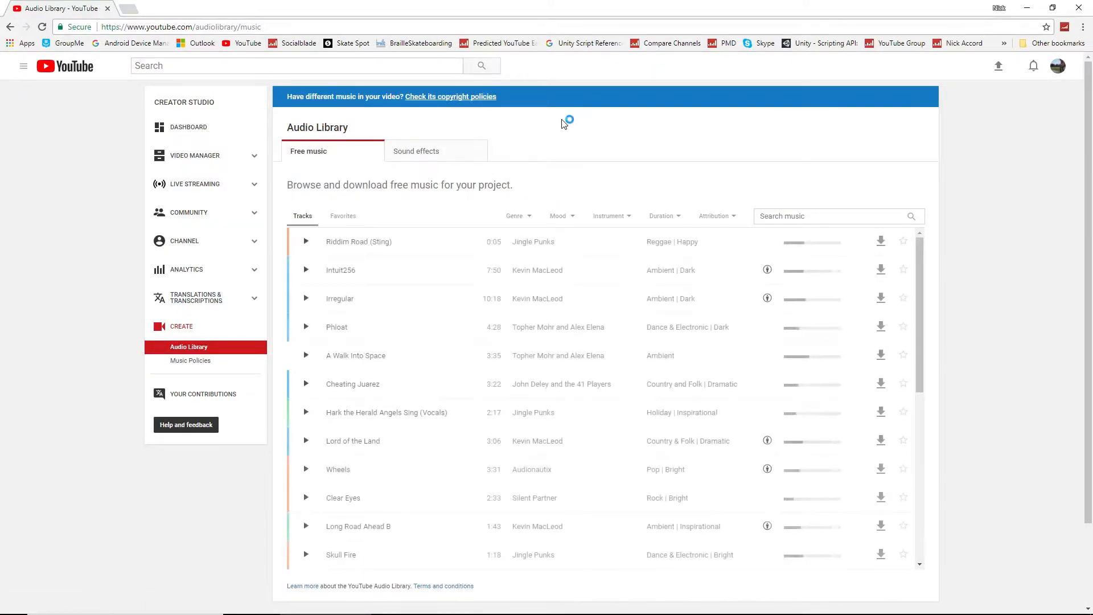